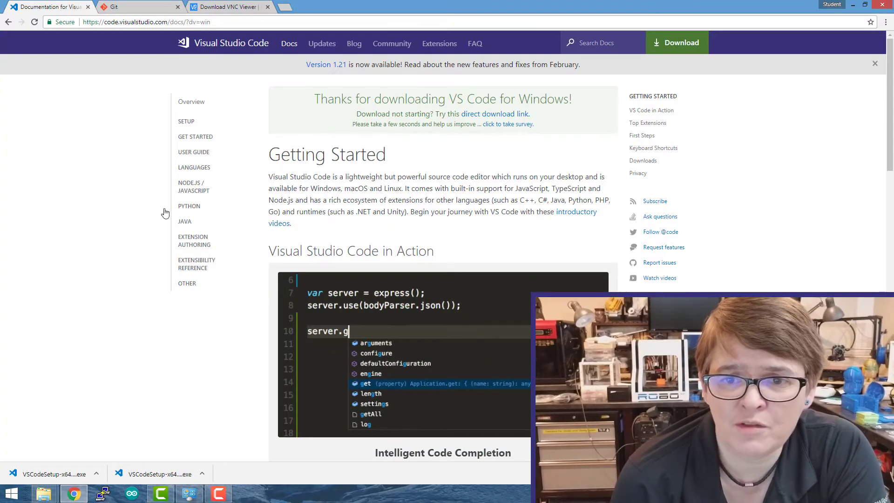
mouse_move(128, 137)
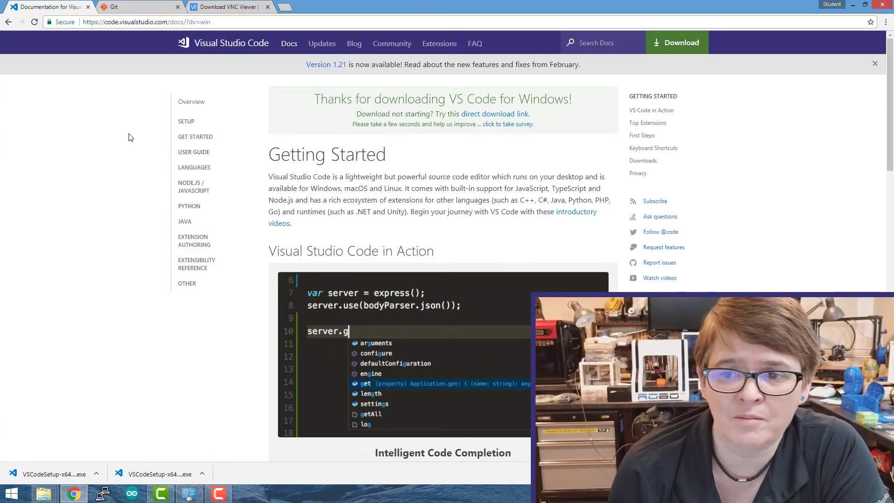
Download the Windows installer of Visual Studio Code from code.visualstudio.com
left_click(677, 43)
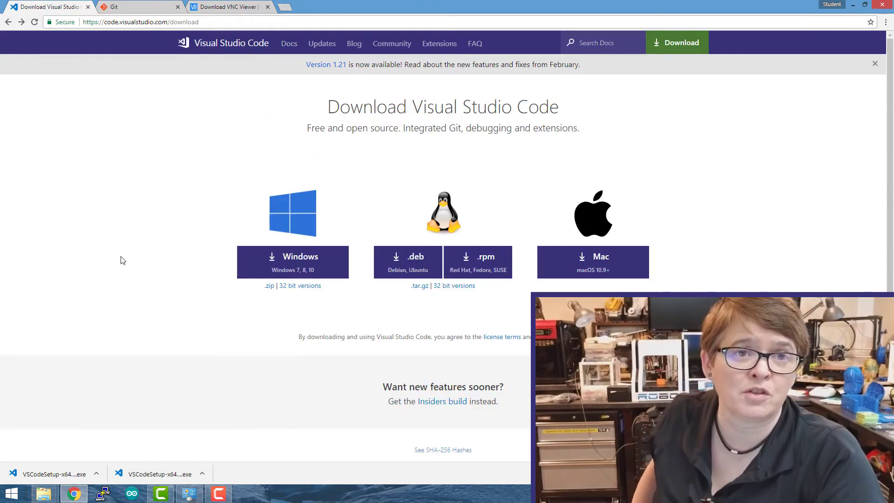
mouse_move(482, 254)
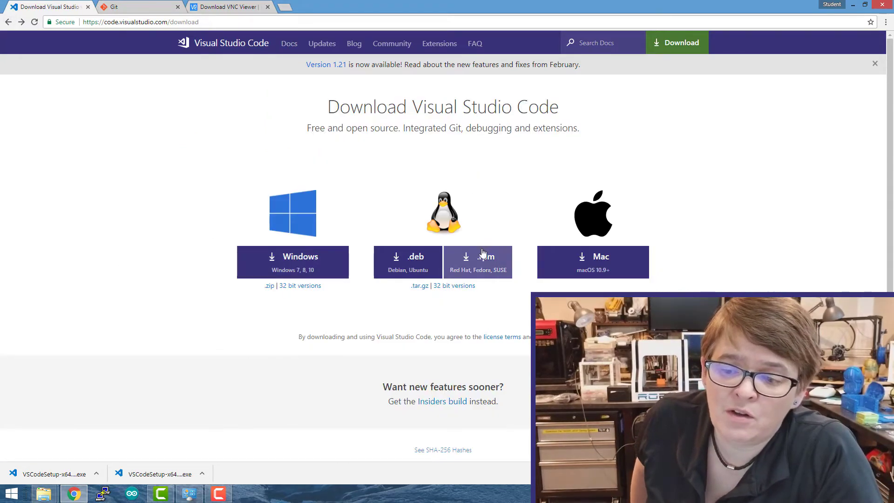
mouse_move(293, 262)
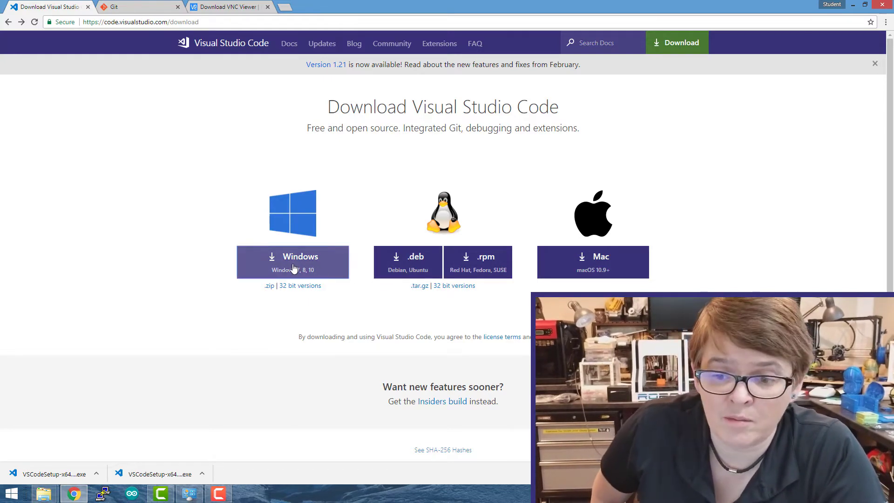
left_click(292, 261)
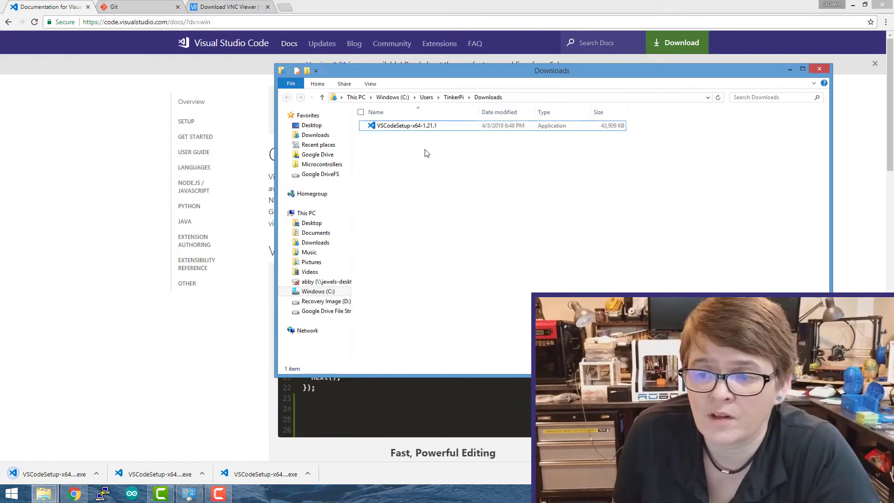
Run VSCodeSetup from Downloads, accept the license and default tasks, and launch Visual Studio Code
left_click(407, 126)
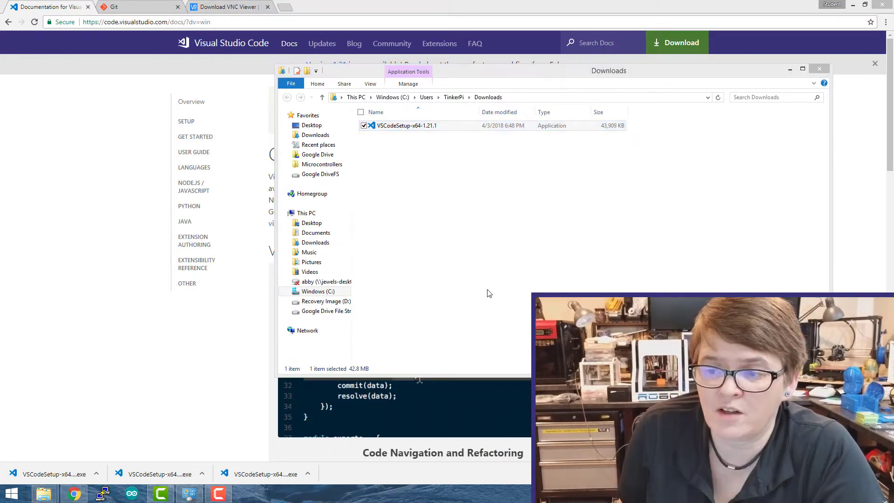
double_click(407, 125)
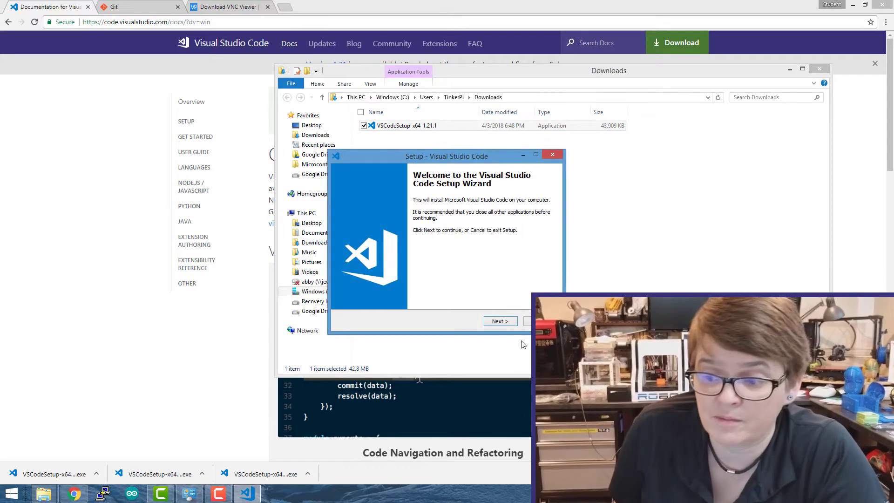
left_click(500, 320)
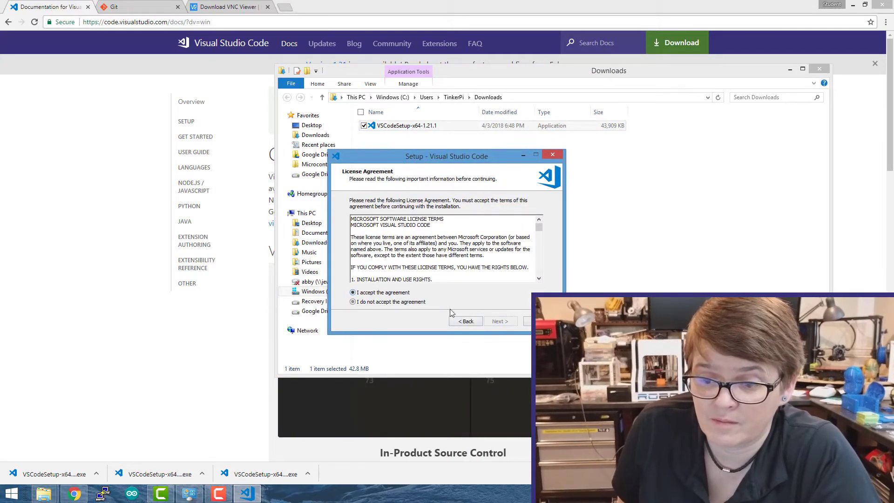
left_click(500, 321)
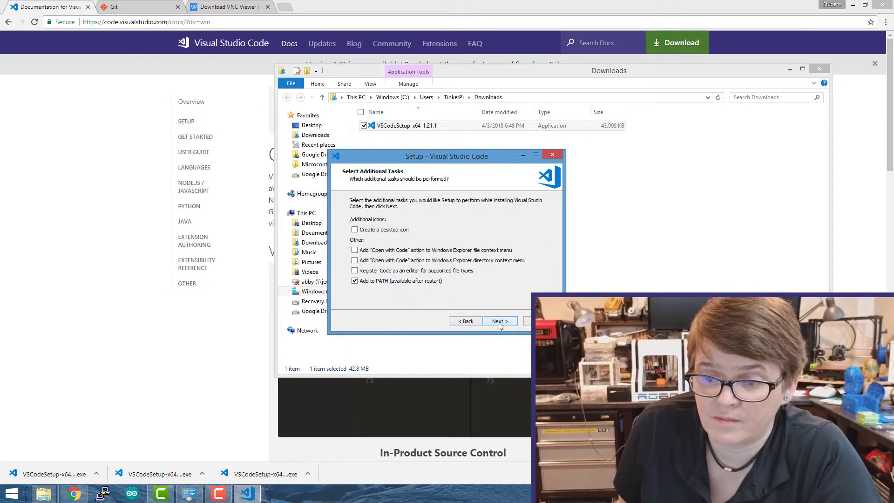
left_click(500, 321)
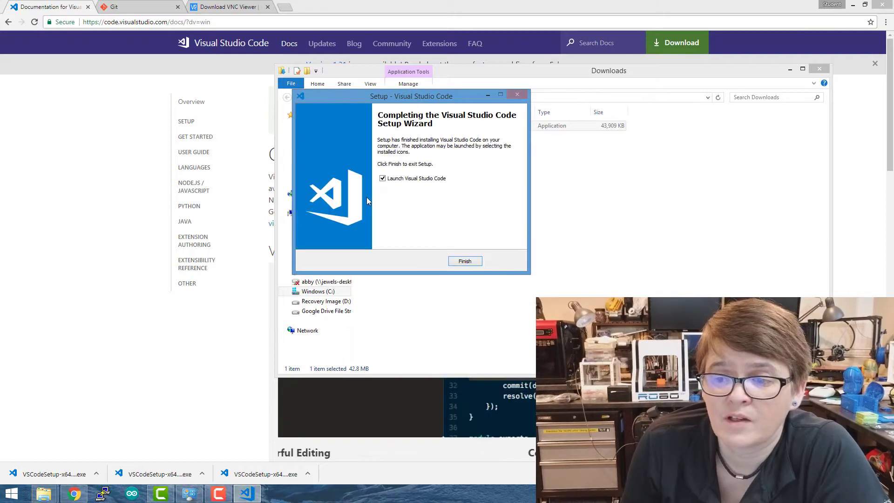
left_click(464, 261)
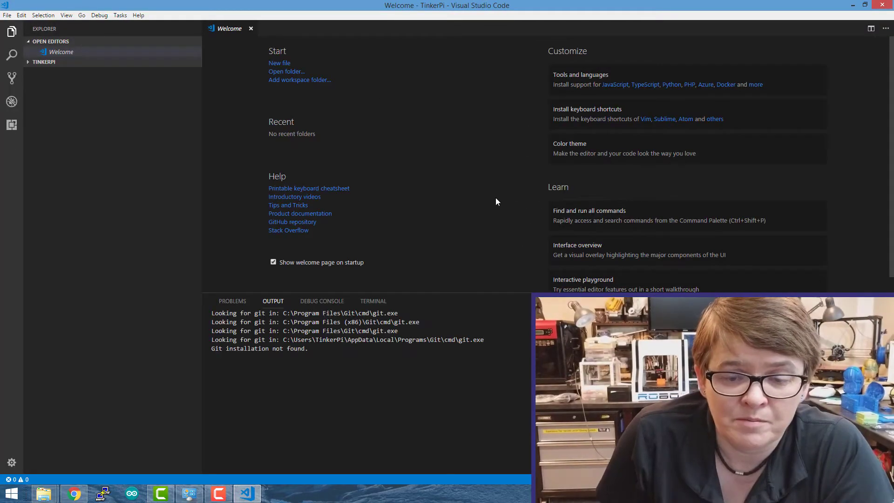
mouse_move(379, 126)
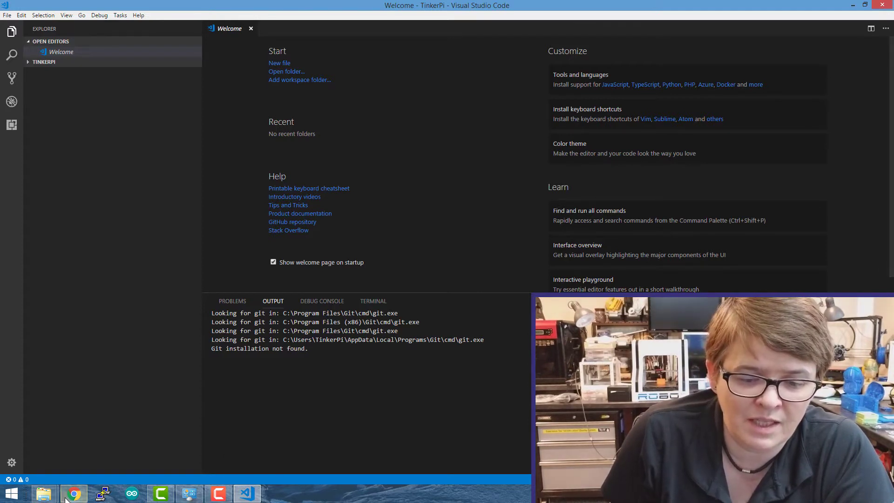
mouse_move(73, 493)
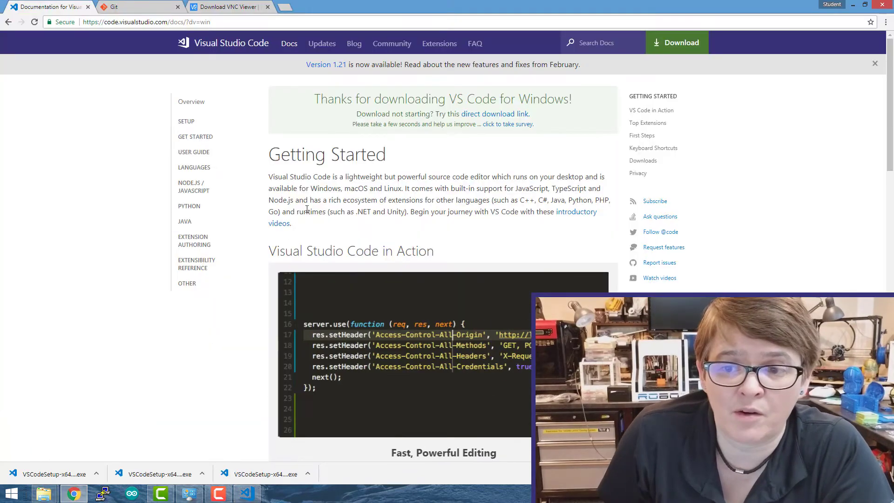
Download Git for Windows (64-bit) from git-scm.com and show the Downloads folder
left_click(140, 7)
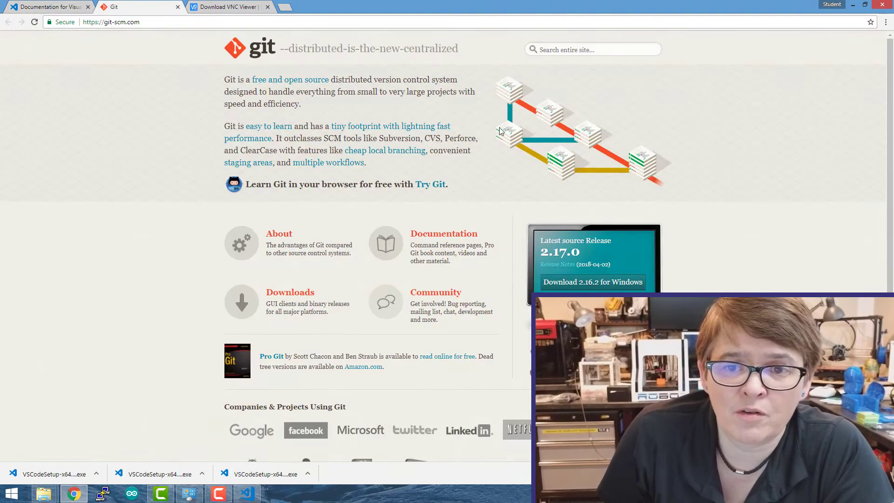
mouse_move(140, 223)
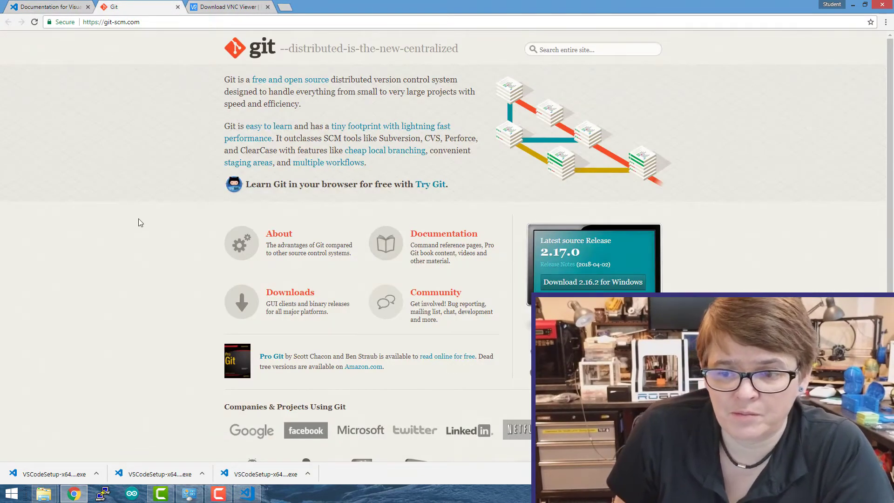
scroll("down", 3)
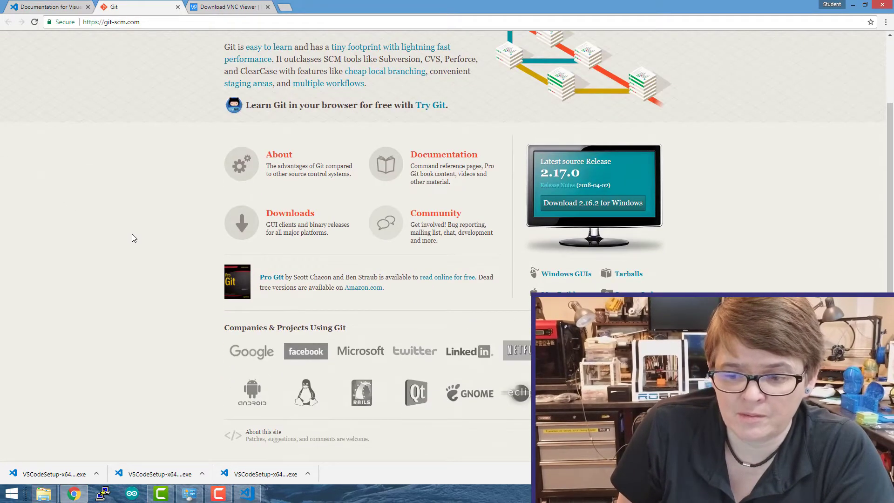
left_click(290, 212)
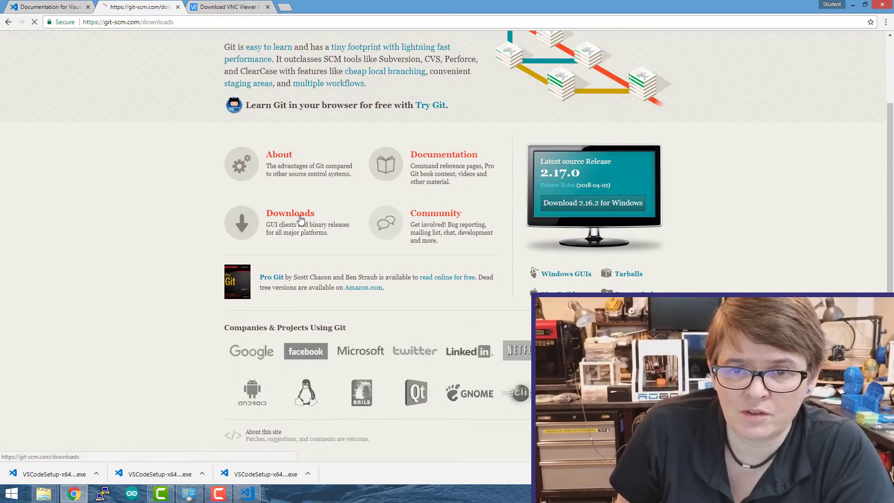
left_click(289, 213)
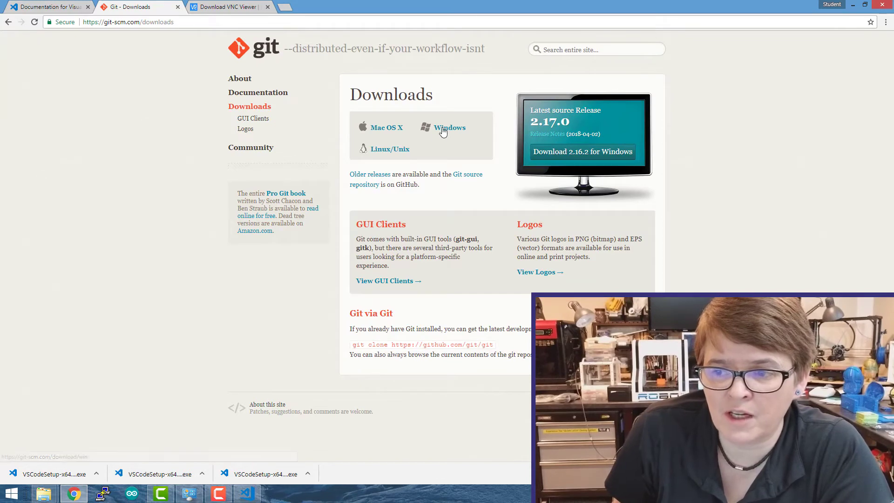
left_click(449, 127)
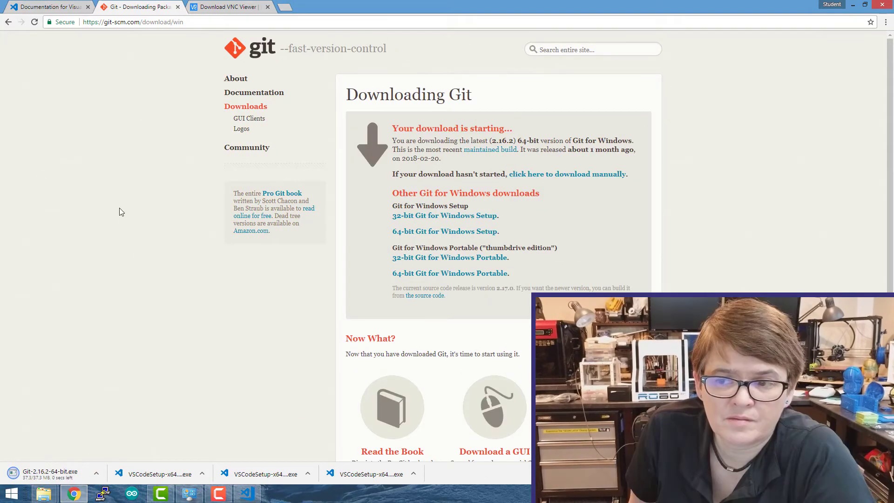
left_click(43, 494)
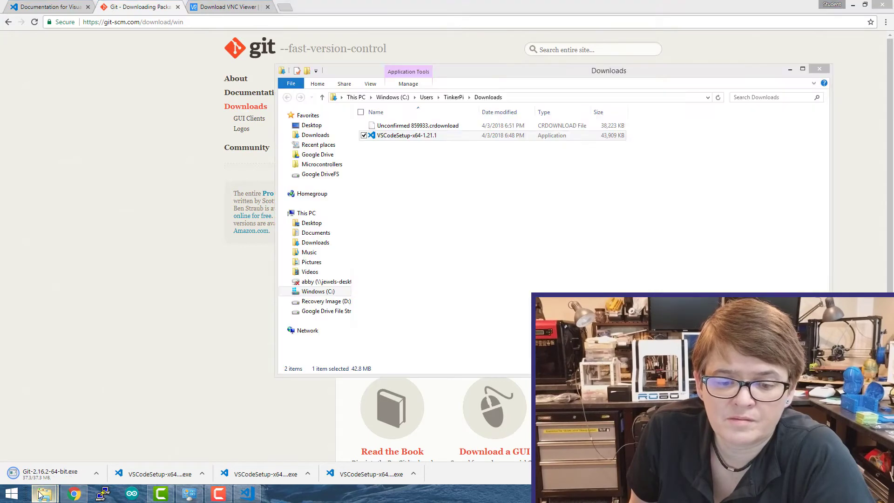
Run the downloaded Git installer and accept the GNU license
left_click(416, 177)
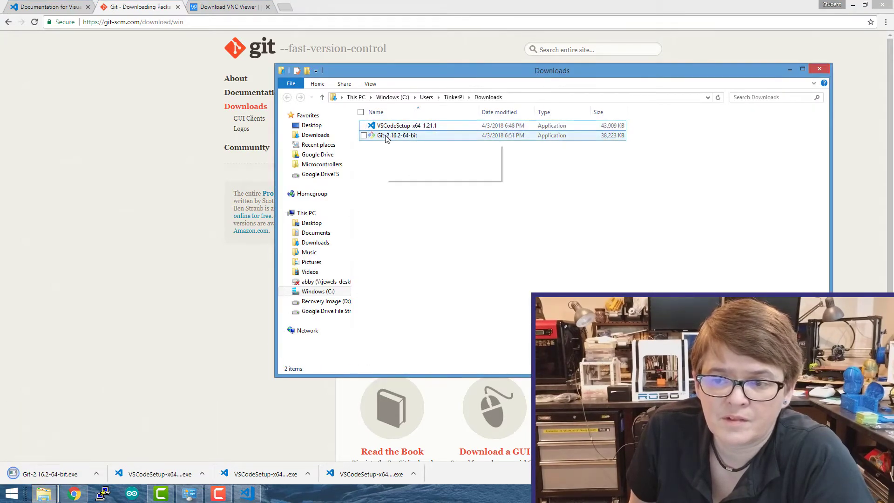
left_click(396, 135)
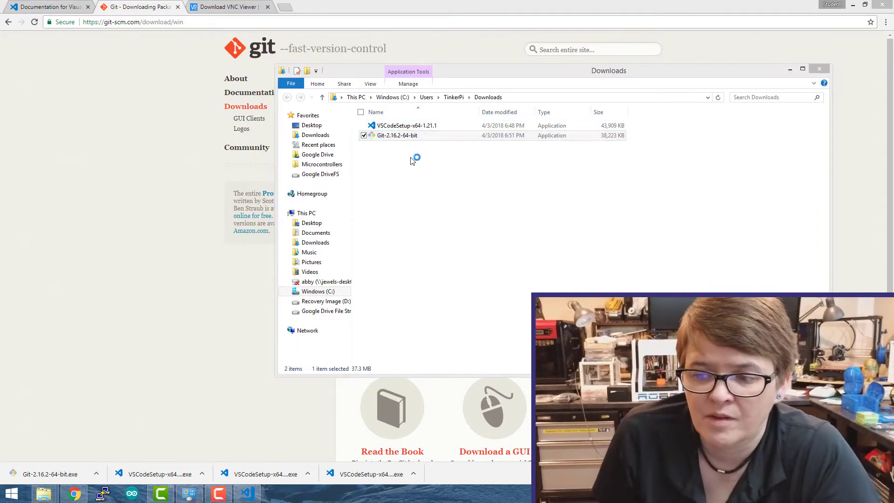
mouse_move(472, 269)
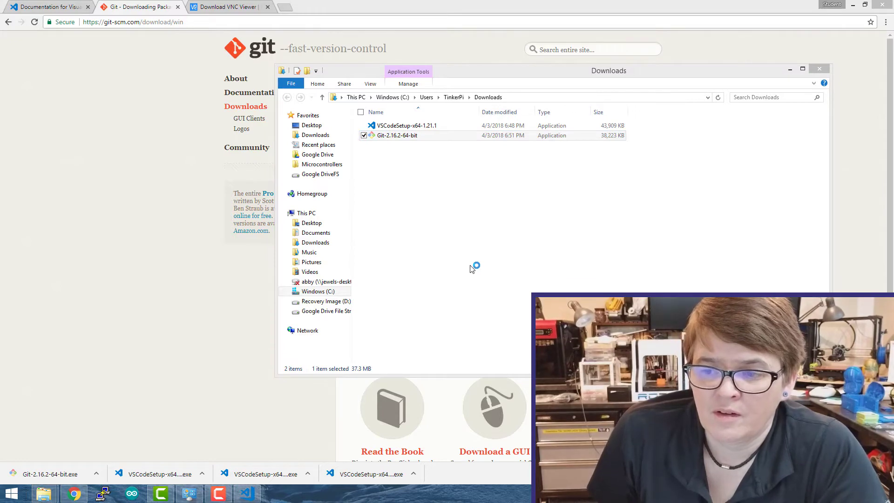
double_click(396, 135)
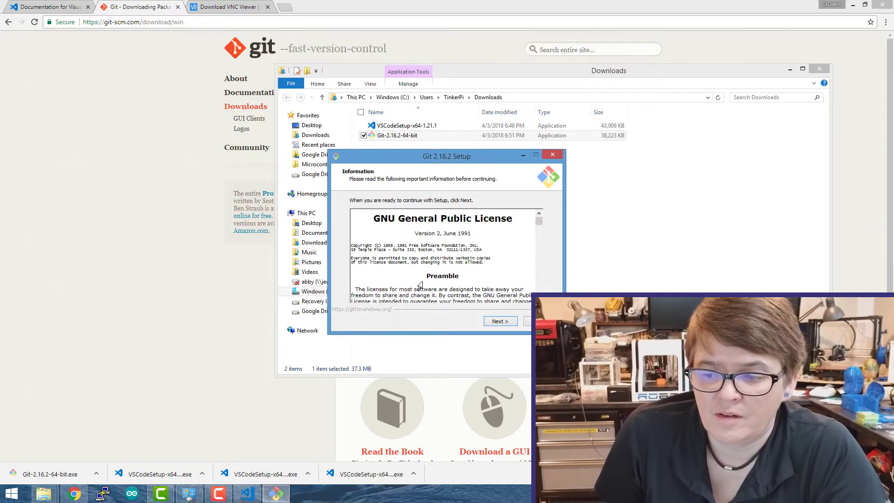
left_click(500, 320)
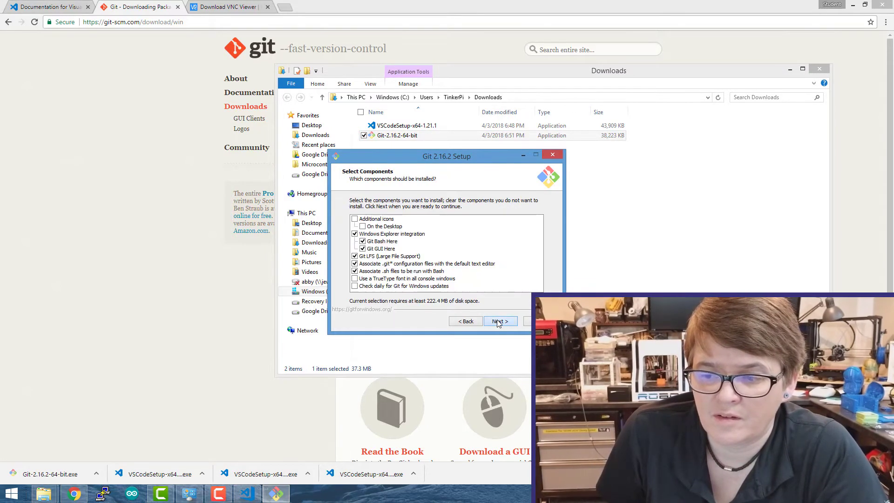
Keep default components, shortcut folder, OpenSSH, OpenSSL and MinTTY, then close the finished wizard
left_click(500, 321)
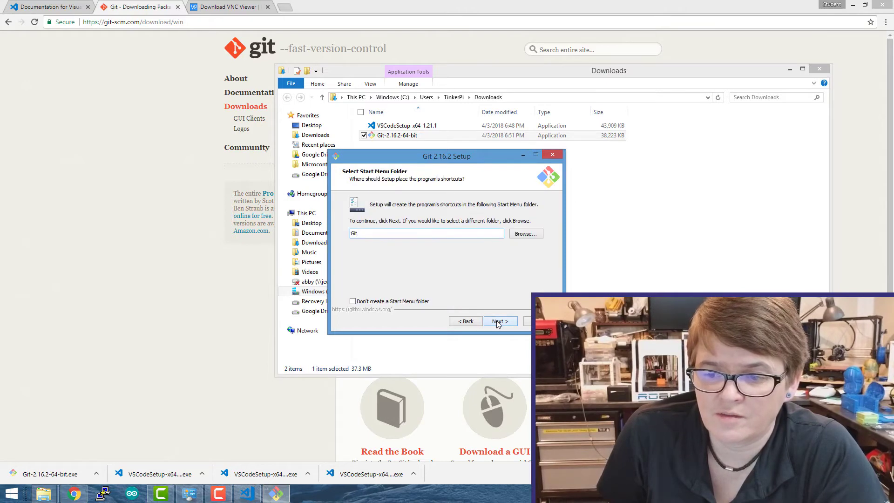
left_click(499, 321)
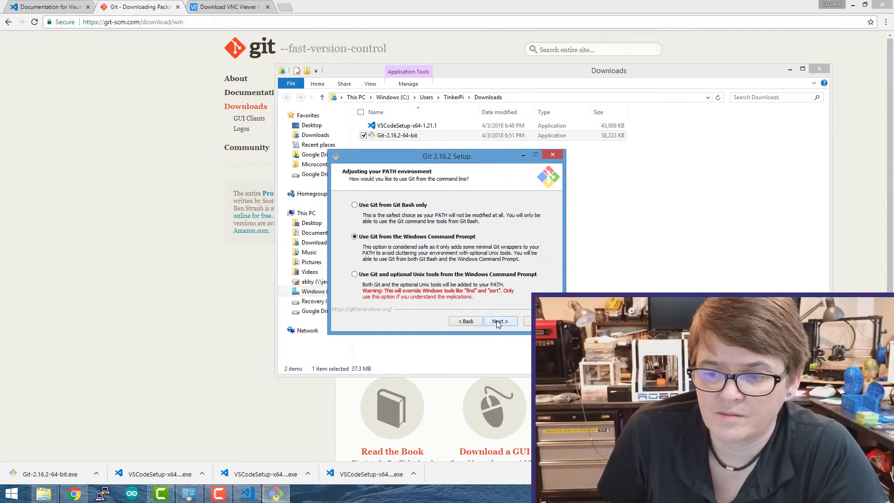
left_click(499, 321)
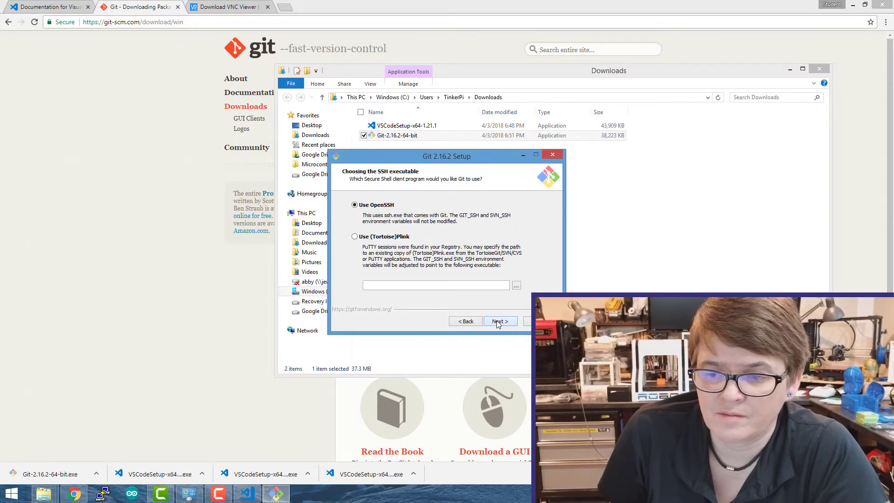
left_click(500, 320)
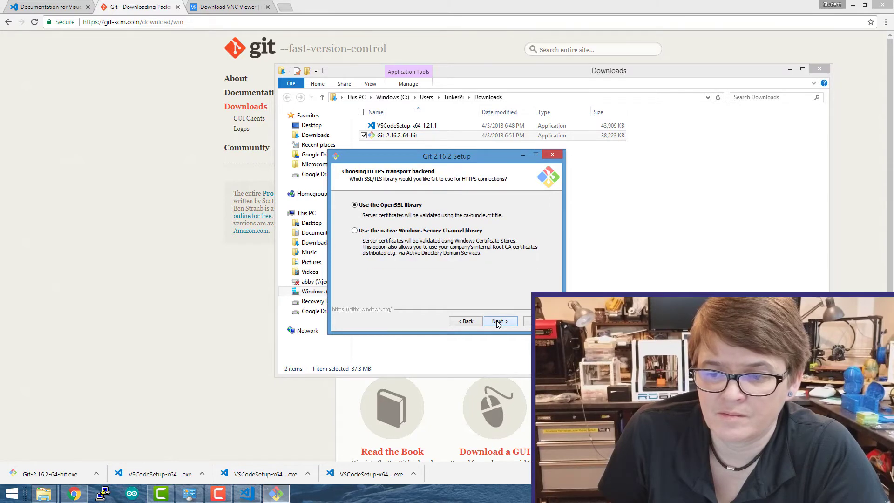
left_click(499, 320)
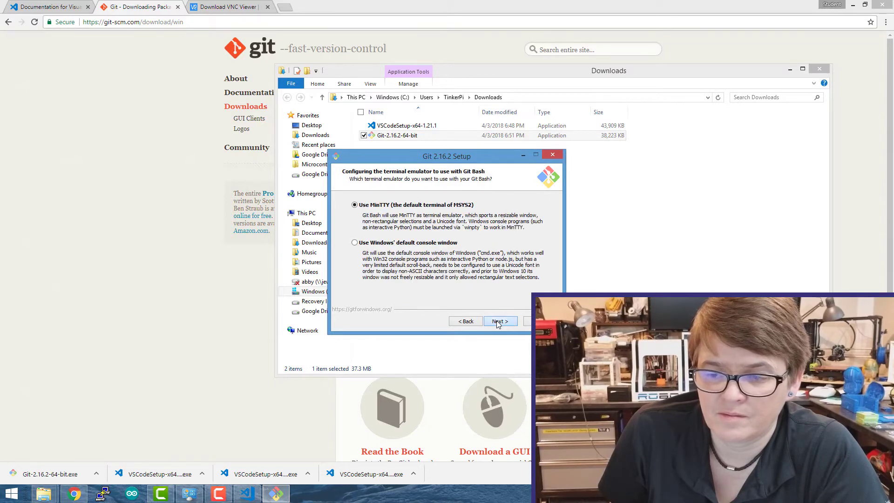
left_click(500, 321)
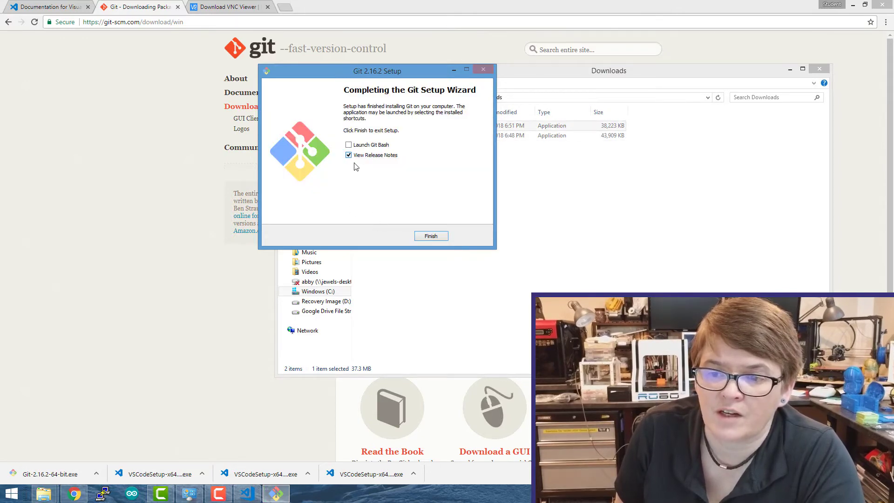
left_click(432, 236)
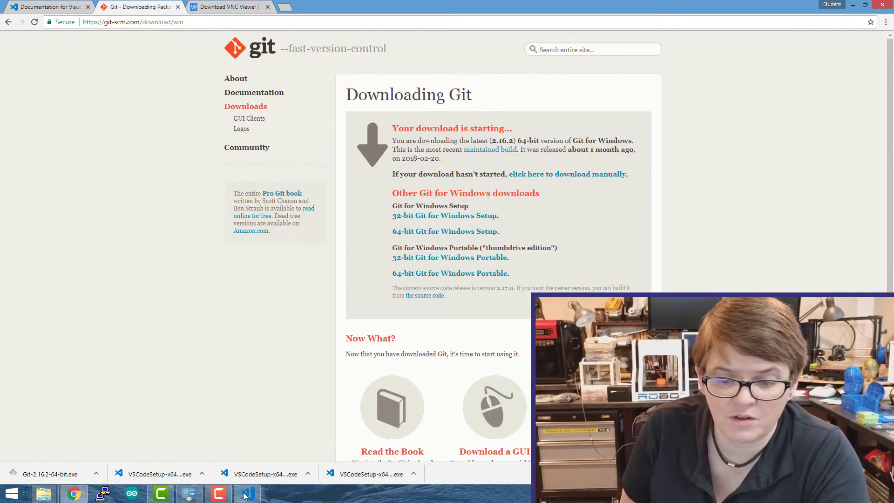
Open the TinkerPi folder as the project in Visual Studio Code
left_click(246, 493)
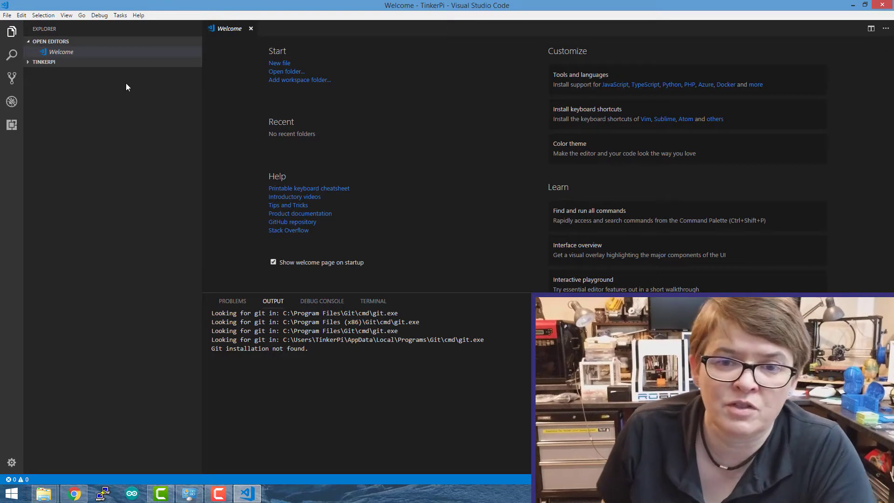
mouse_move(135, 117)
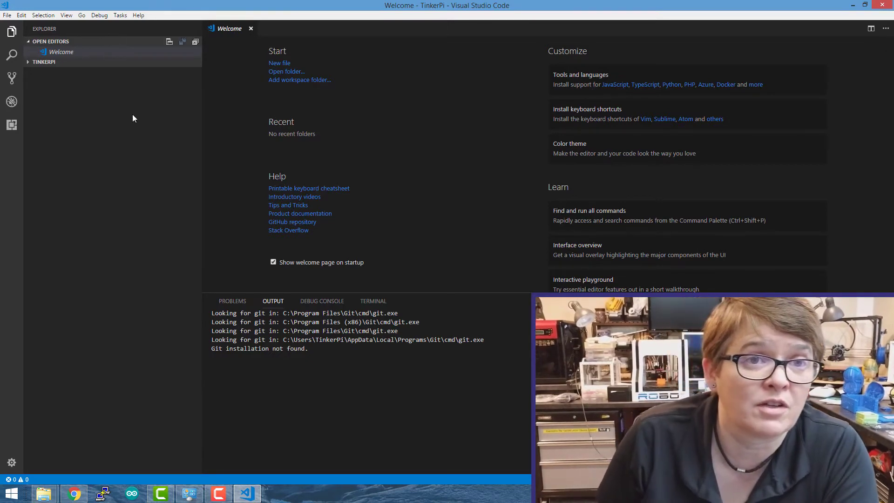
mouse_move(191, 104)
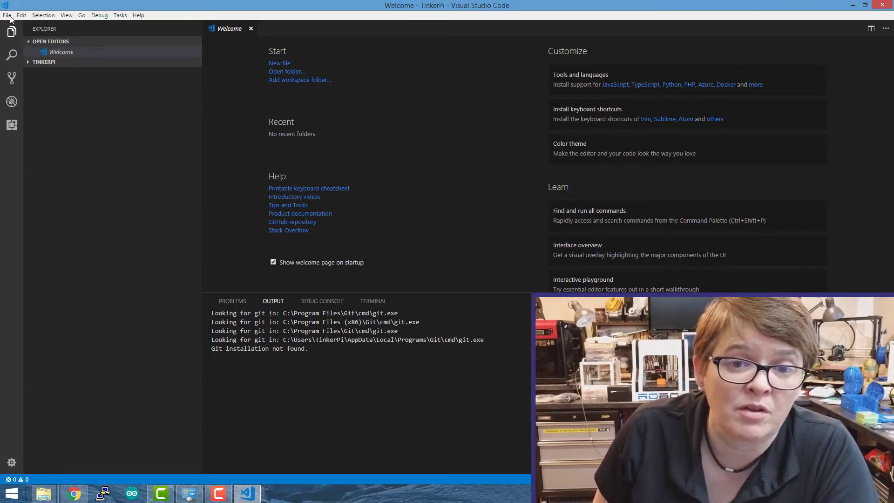
left_click(7, 14)
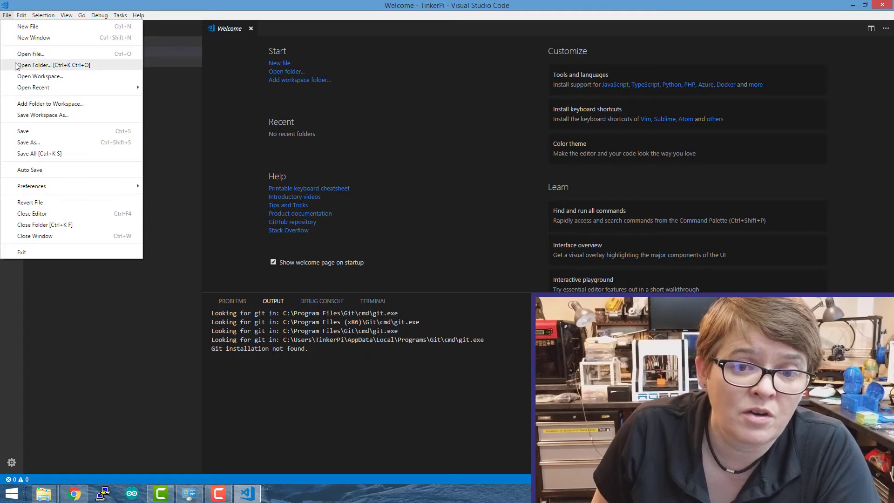
left_click(35, 65)
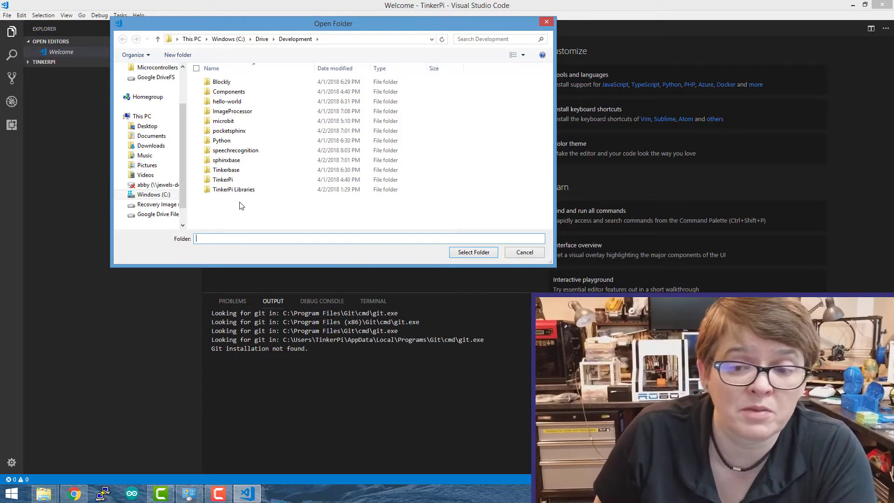
double_click(223, 179)
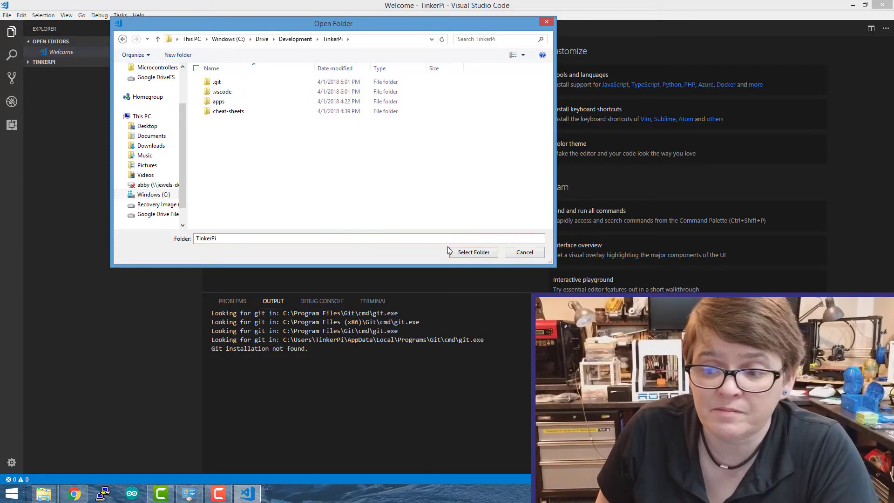
left_click(523, 252)
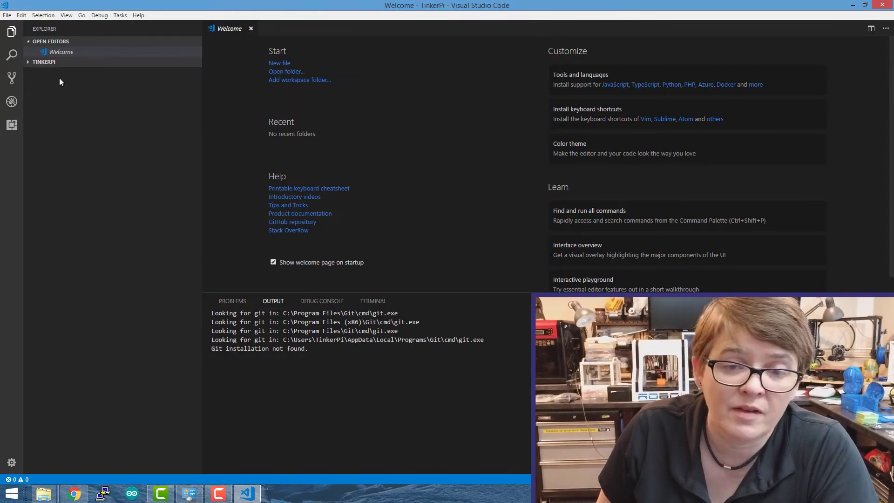
Expand the TinkerPi tree and its apps, modules and sensors folders
left_click(44, 62)
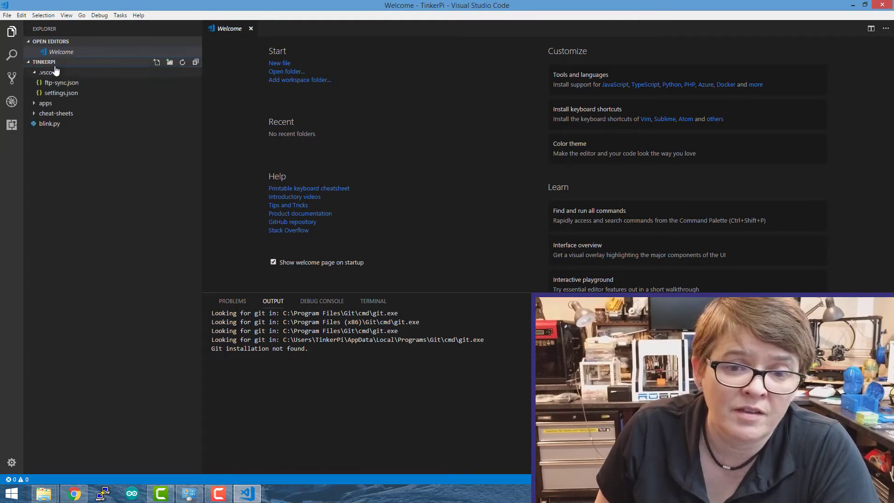
left_click(46, 103)
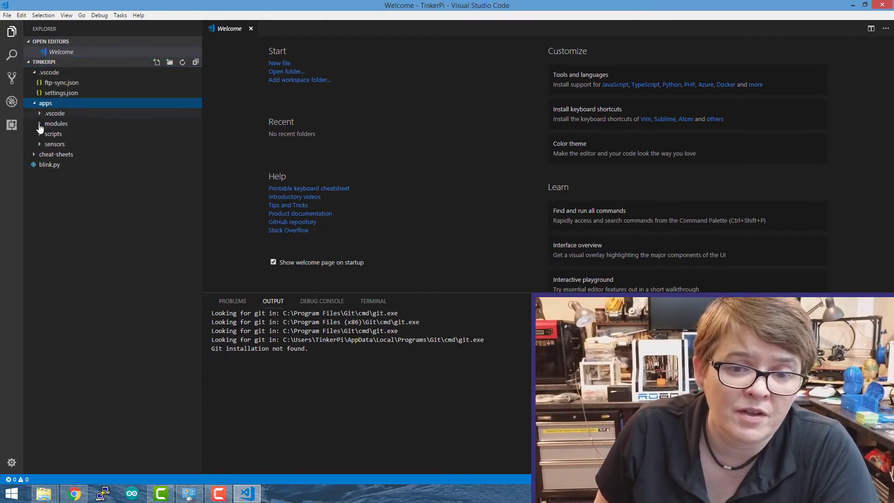
left_click(56, 124)
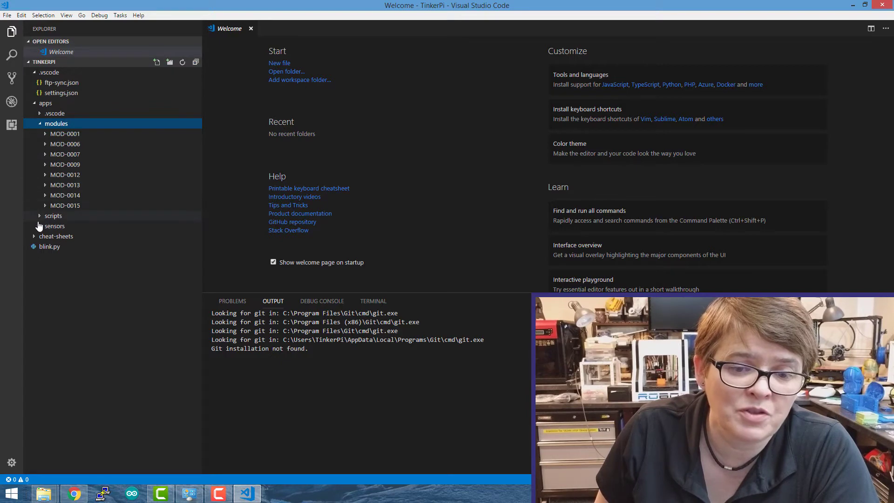
left_click(54, 225)
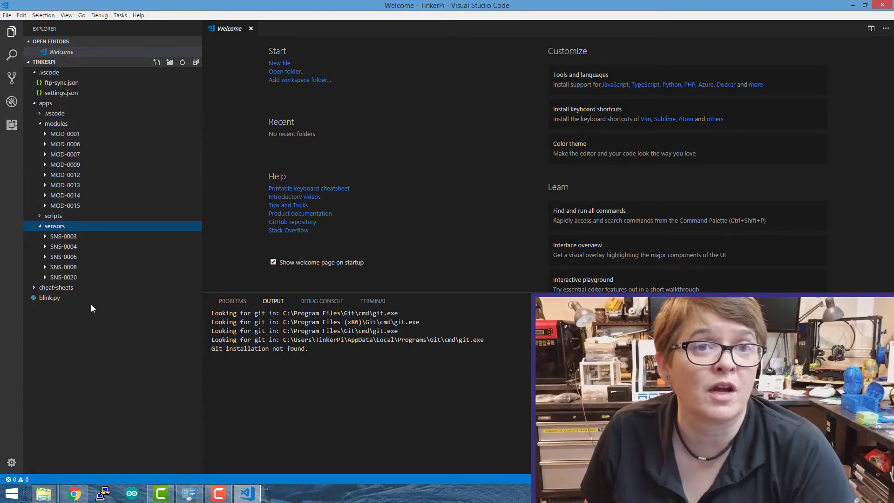
mouse_move(137, 204)
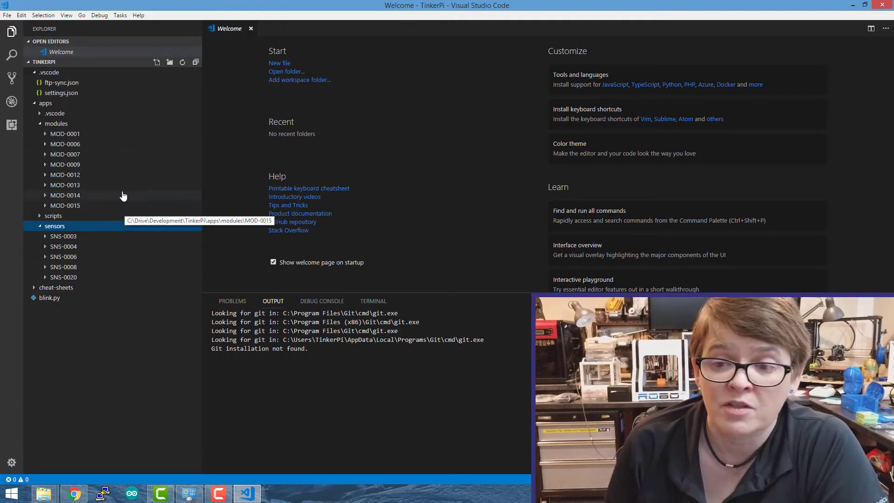
Close the Welcome tab in Visual Studio Code
left_click(251, 28)
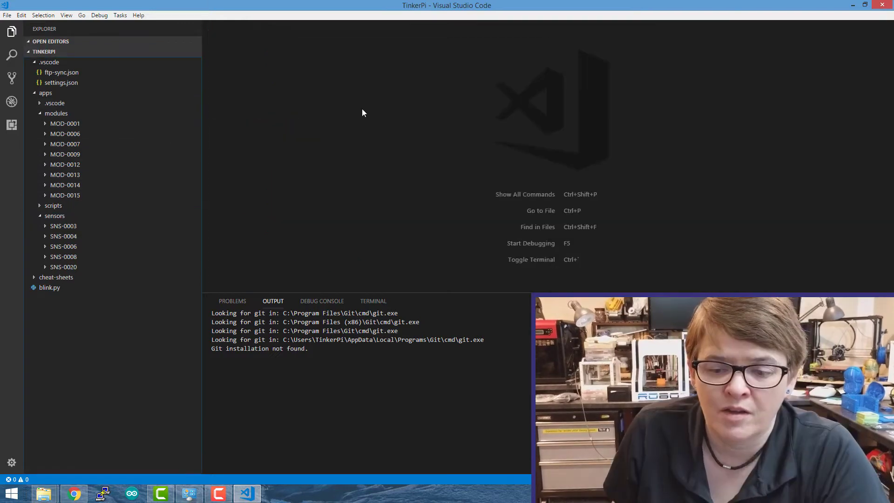
mouse_move(359, 112)
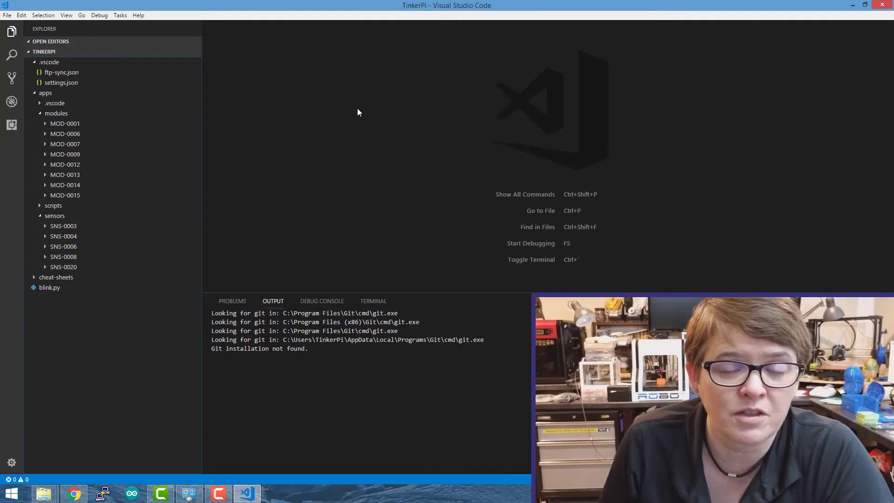
mouse_move(12, 125)
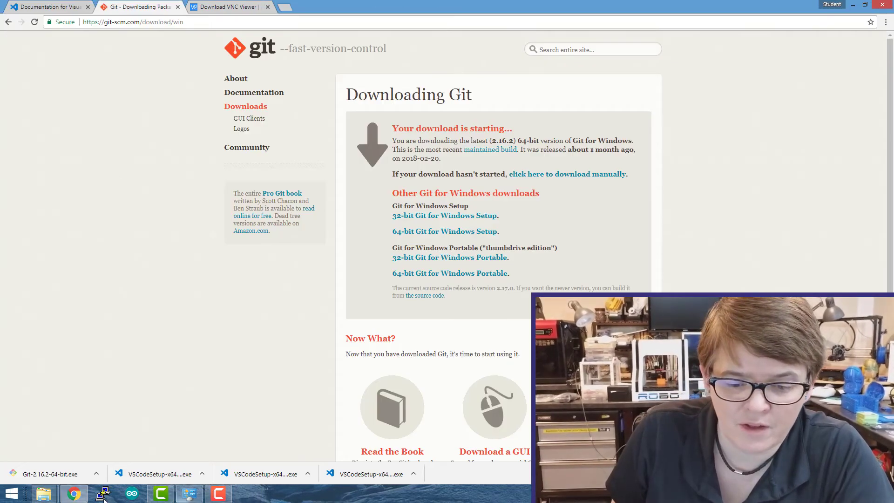
Relaunch Visual Studio Code from the taskbar
left_click(11, 493)
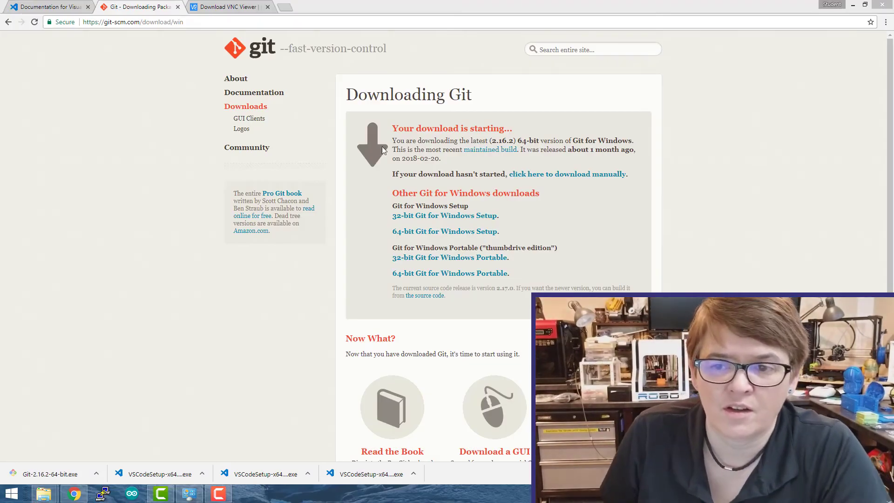
left_click(246, 494)
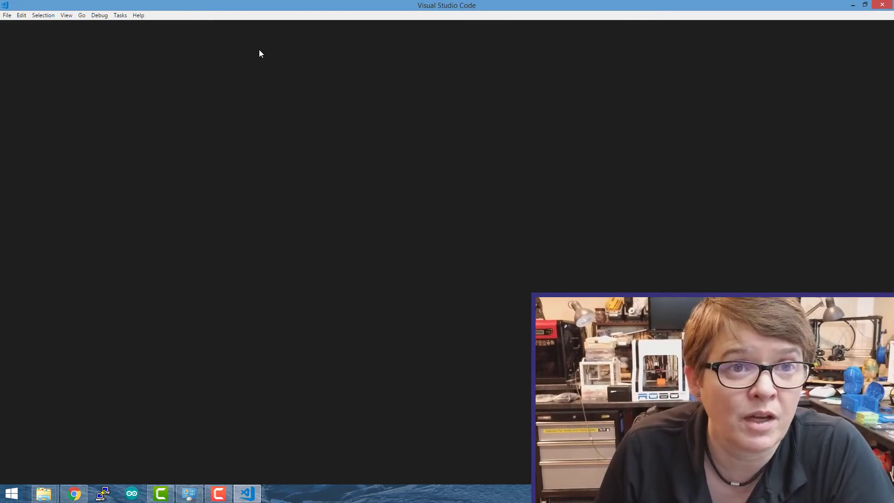
mouse_move(149, 68)
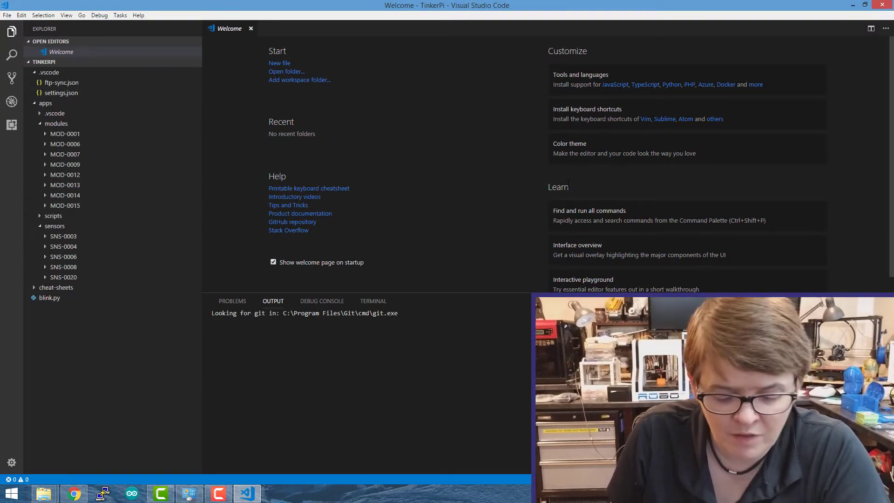
List the Ftp-sync commands in the palette, then open .vscode/ftp-sync.json
key("ctrl+shift+p")
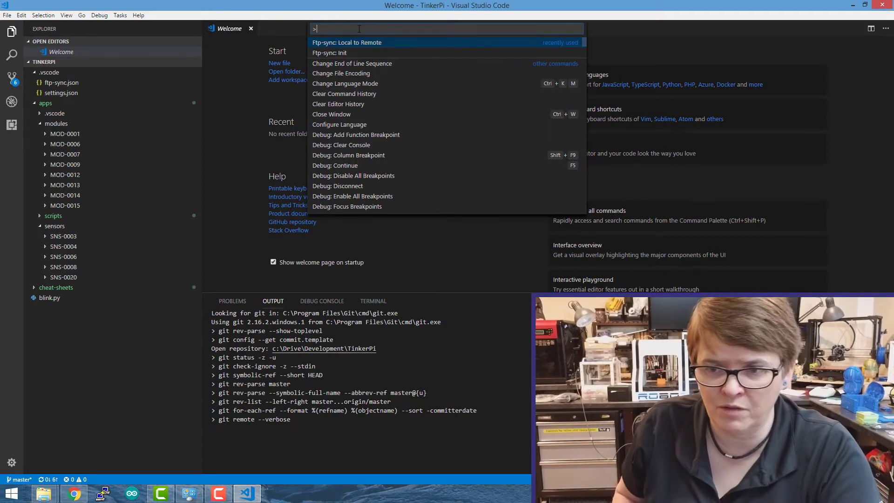
type("ftp")
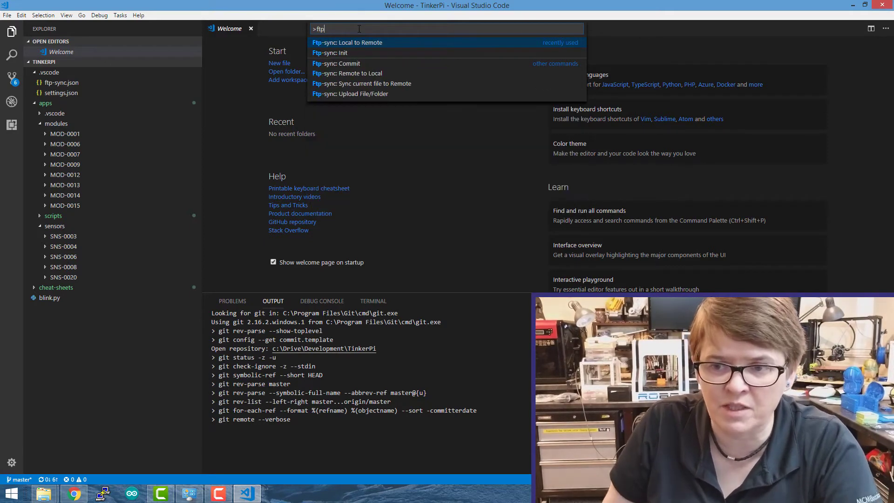
mouse_move(335, 79)
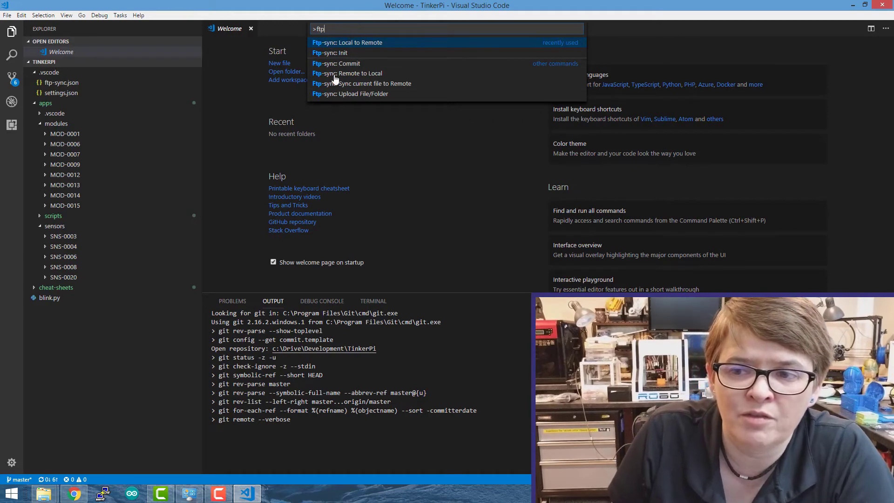
mouse_move(339, 45)
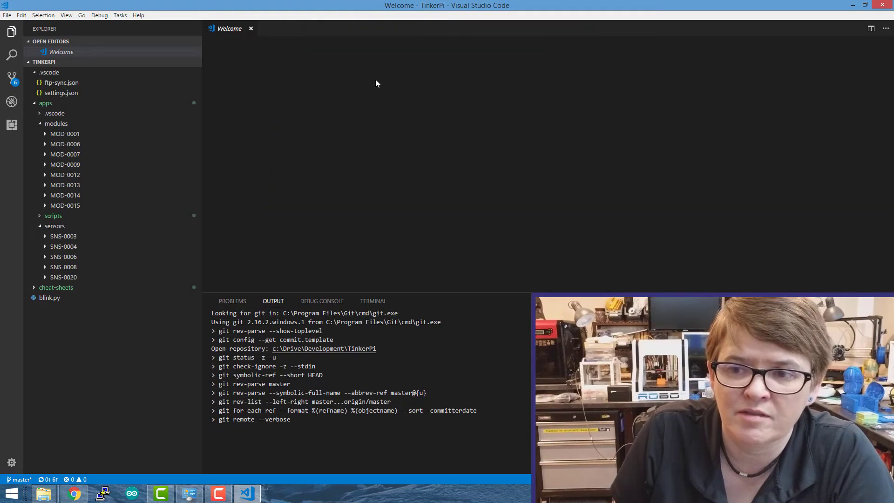
left_click(61, 82)
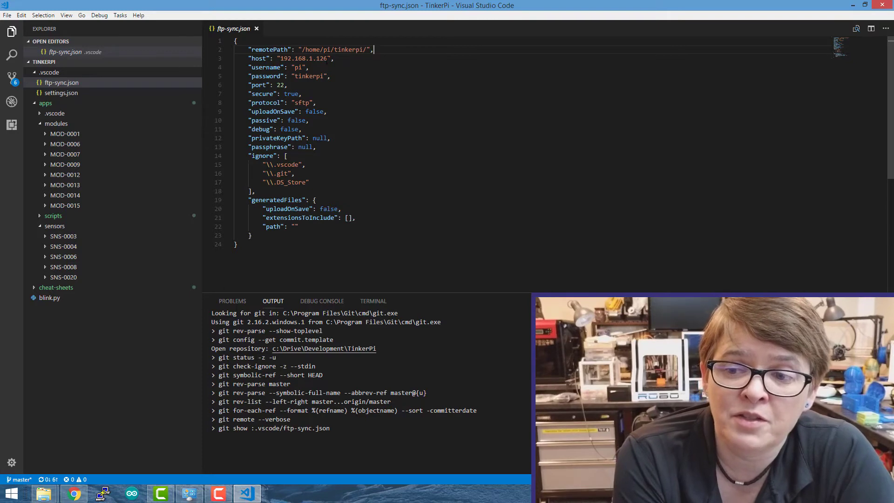
Place the cursor in ftp-sync.json to review the SFTP connection settings
left_click(336, 58)
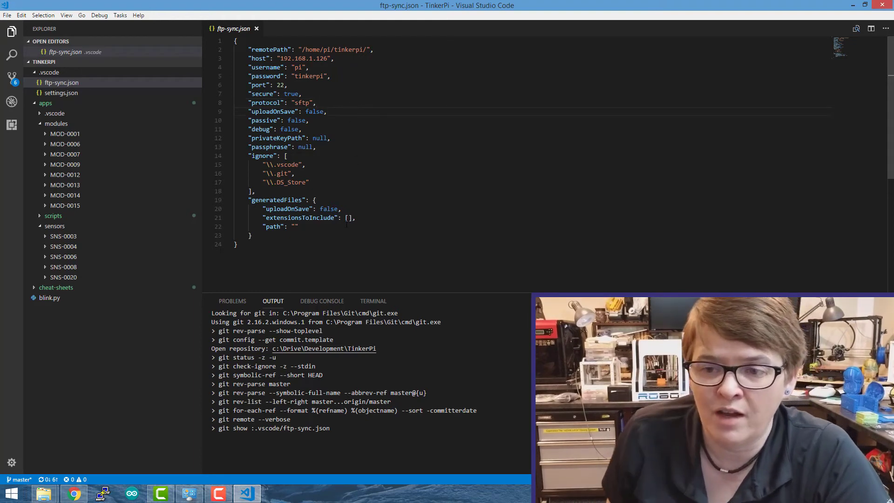
Run Ftp-sync: Local to Remote and execute all 45 upload operations to the Pi
key("ctrl+shift+p")
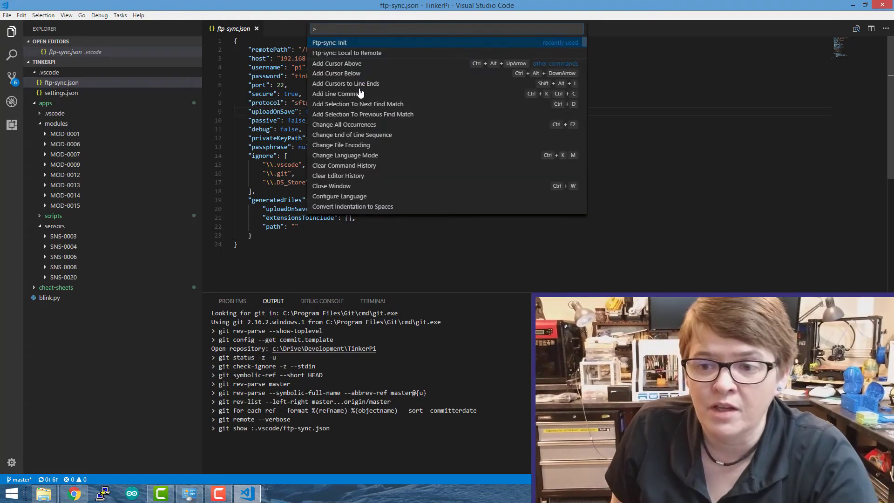
mouse_move(340, 58)
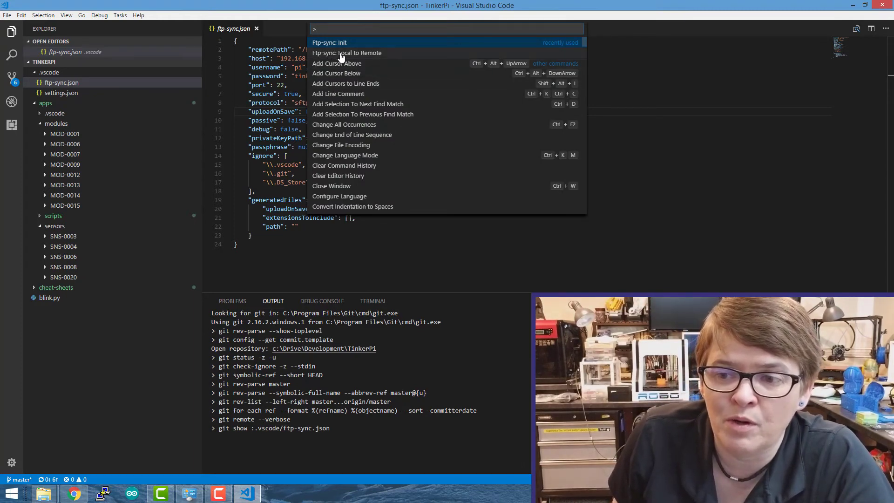
left_click(346, 52)
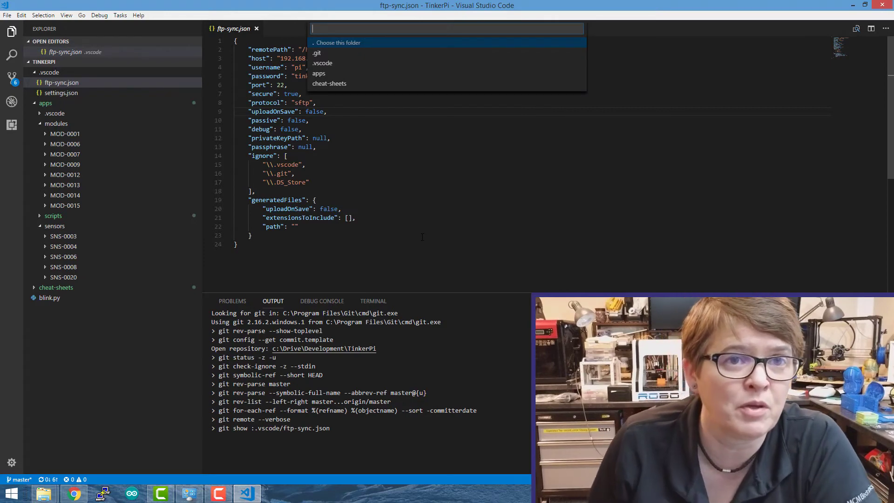
mouse_move(326, 50)
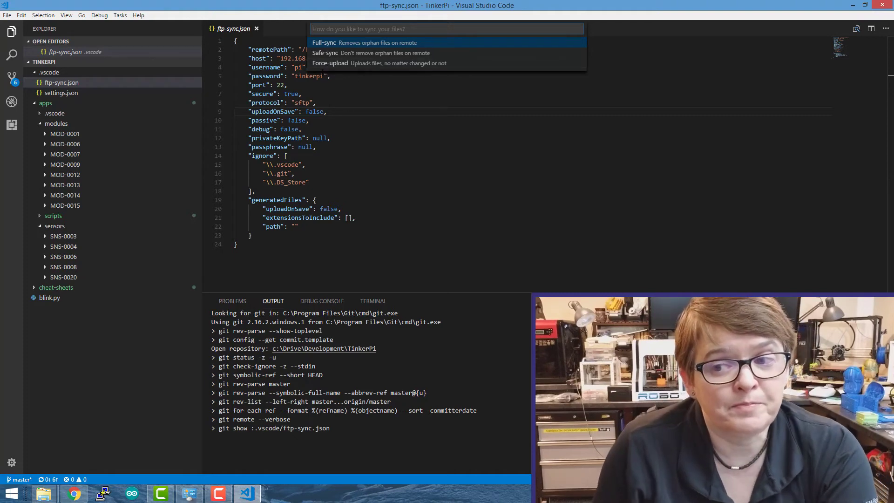
mouse_move(331, 46)
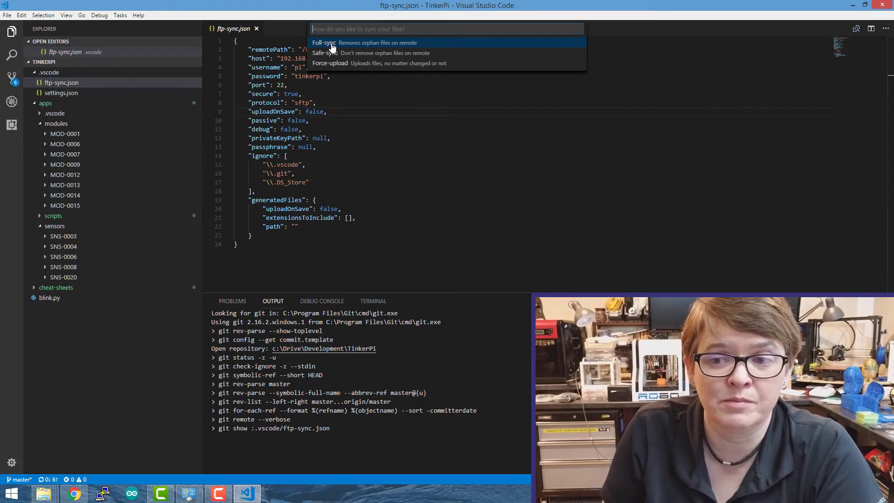
mouse_move(336, 43)
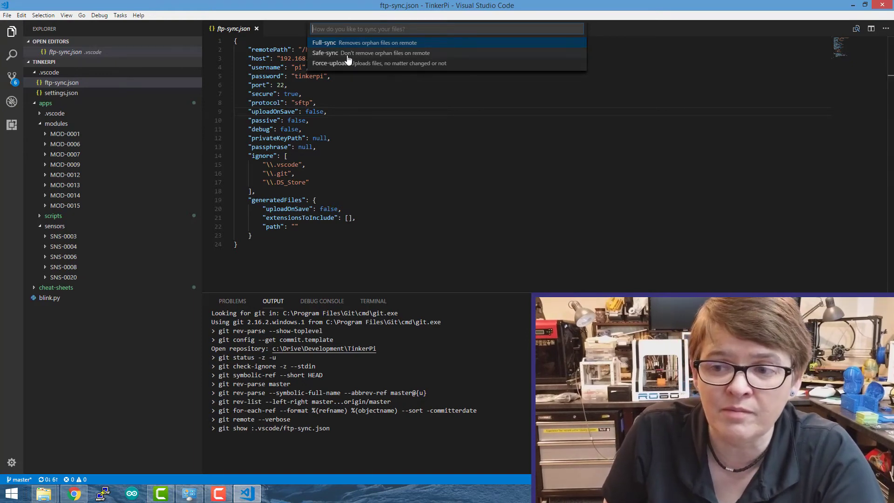
mouse_move(342, 63)
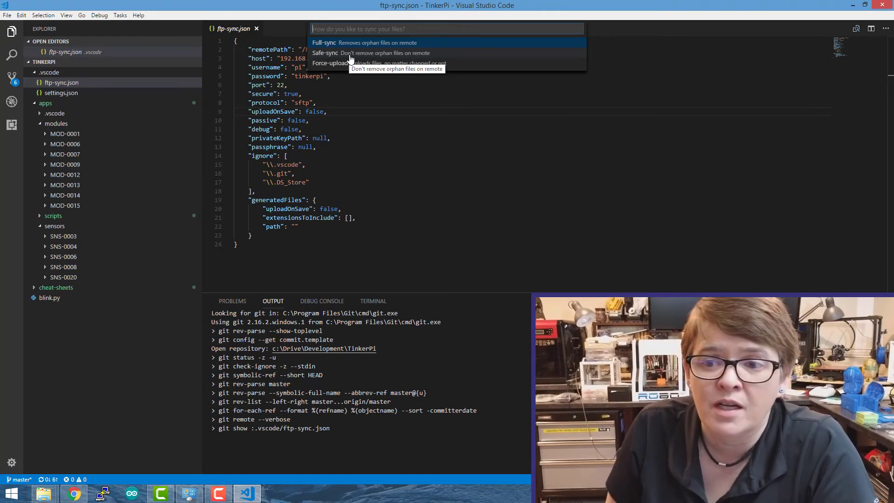
mouse_move(336, 63)
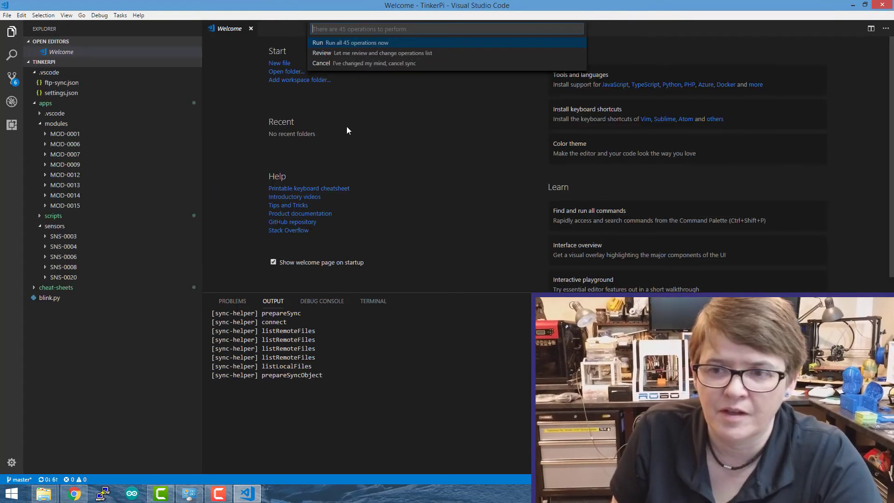
mouse_move(362, 53)
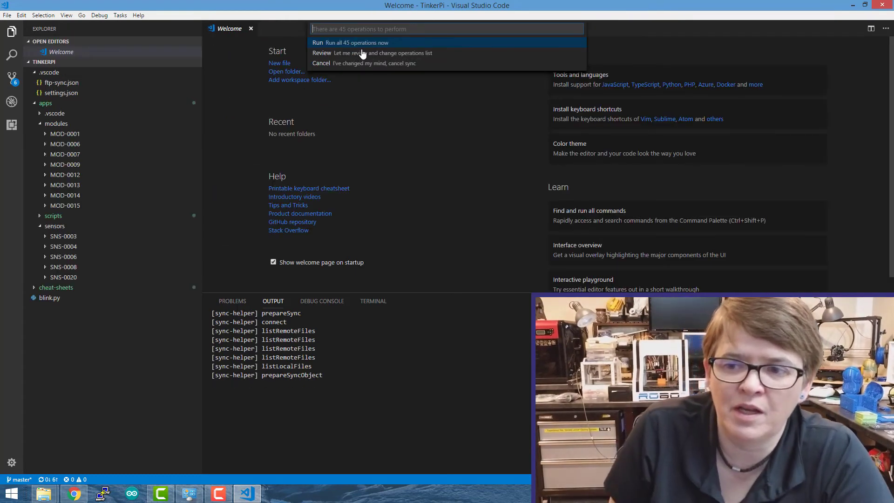
mouse_move(384, 47)
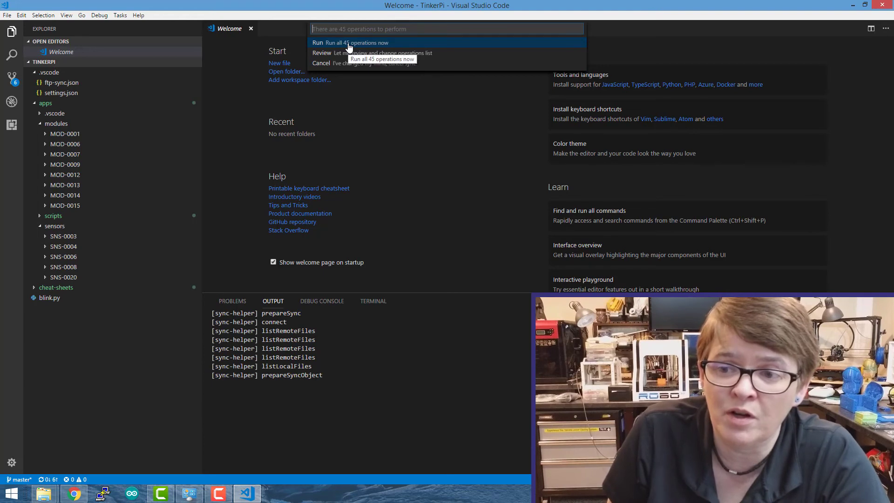
left_click(350, 43)
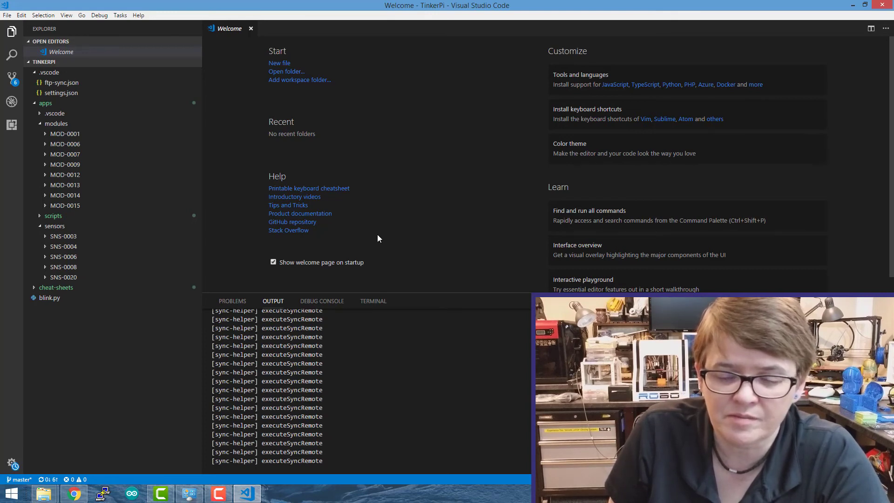
mouse_move(424, 258)
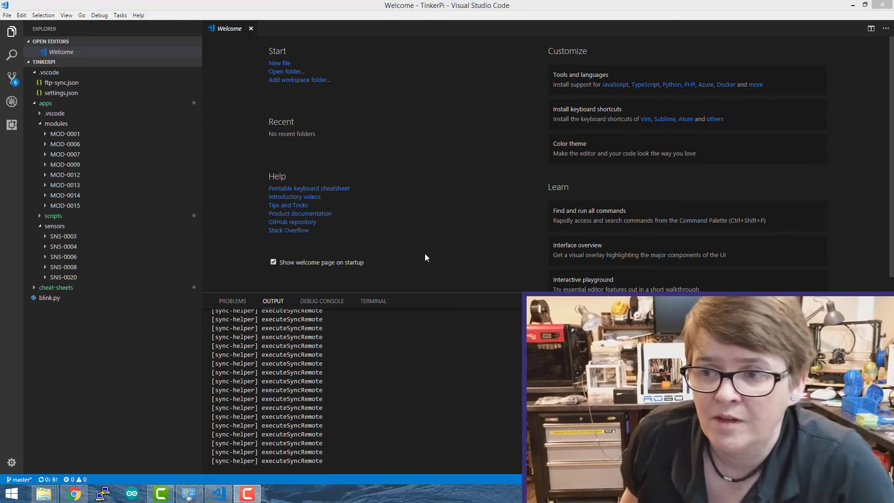
mouse_move(824, 56)
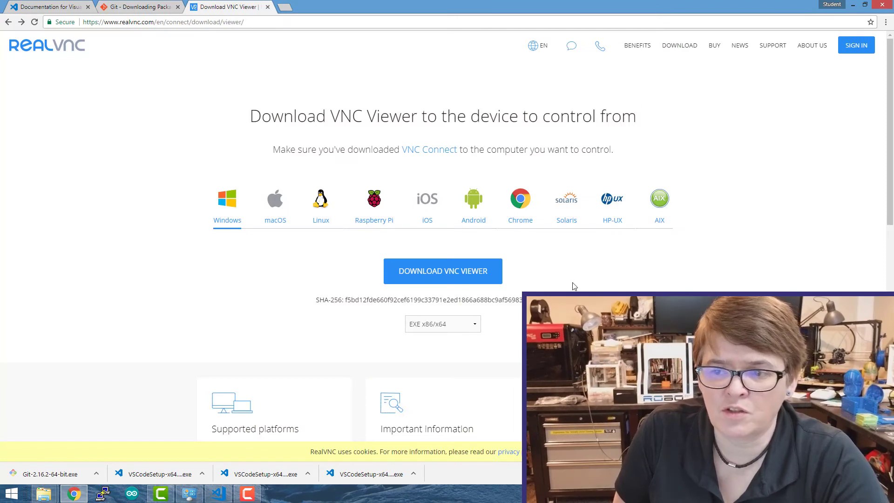
mouse_move(110, 325)
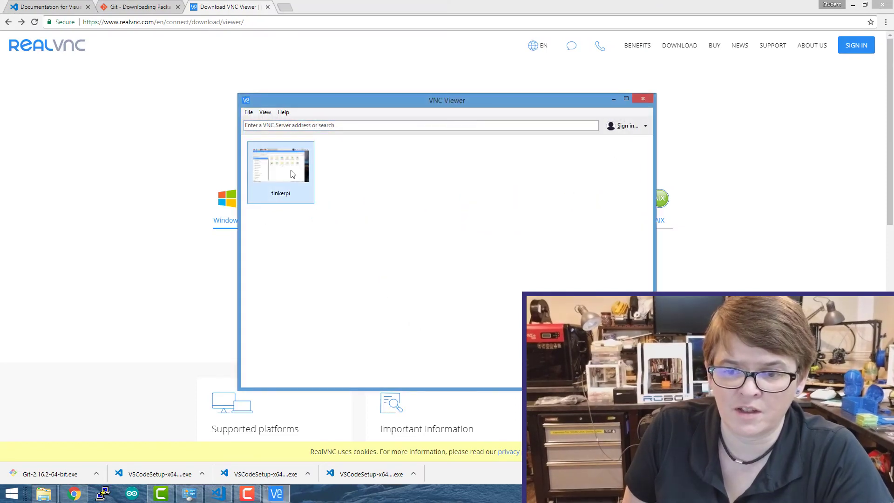
Confirm the tinkerpi entry's server address and name, then connect to the Pi at 192.168.1.126
double_click(280, 171)
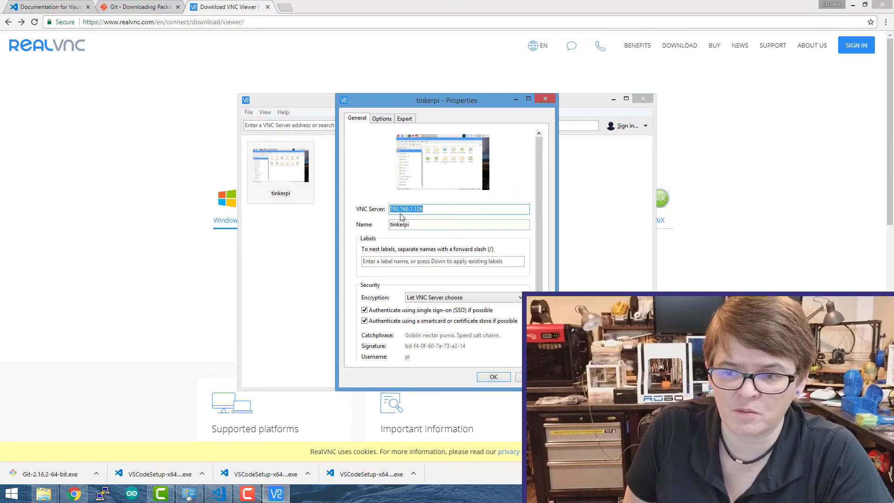
left_click(415, 224)
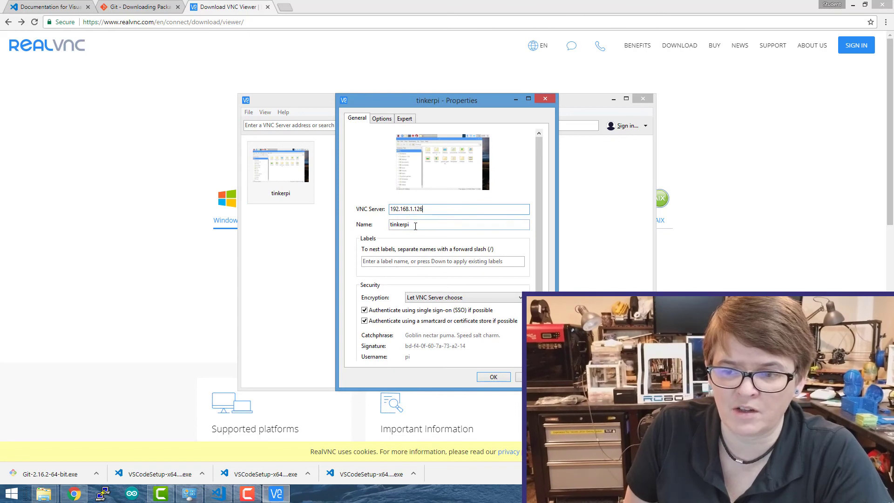
double_click(399, 224)
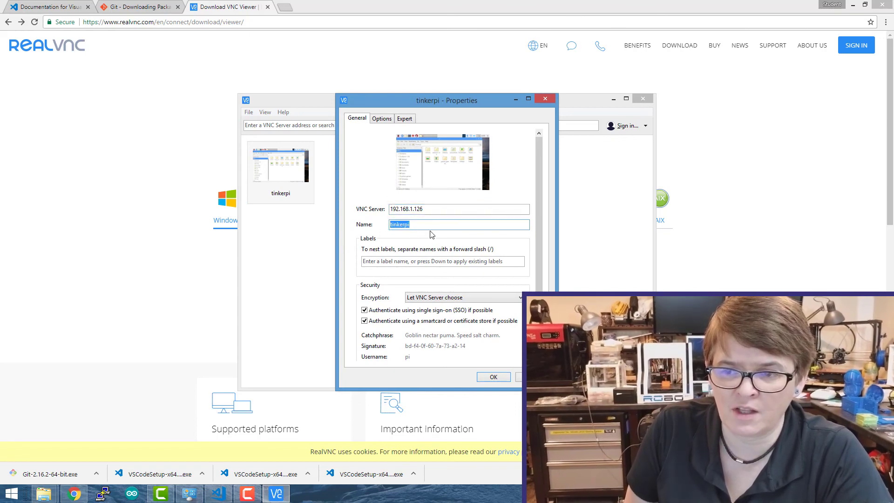
left_click(493, 376)
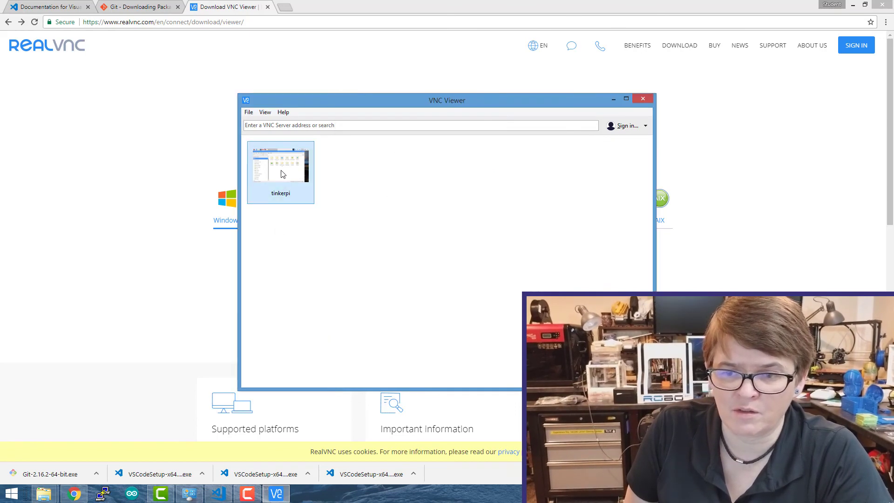
double_click(280, 172)
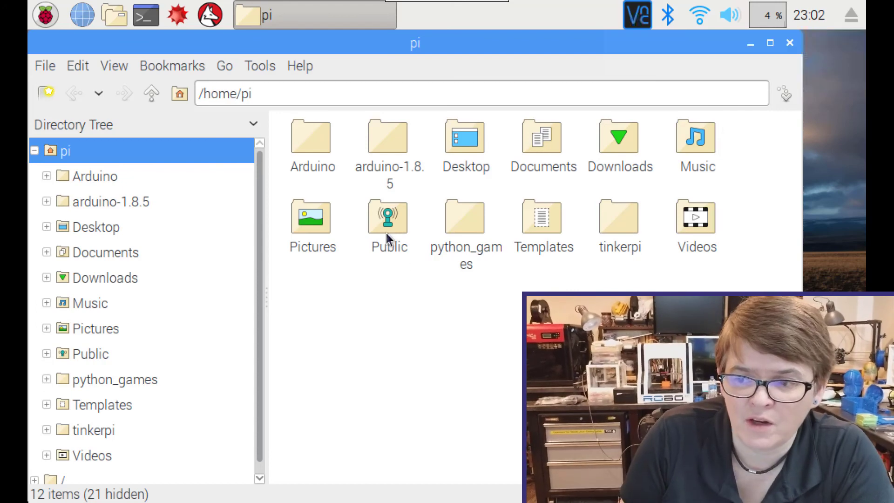
mouse_move(409, 313)
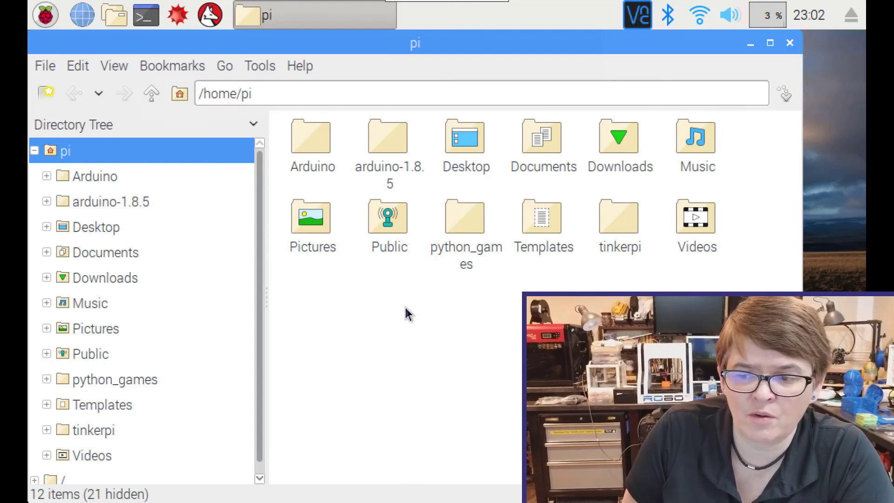
Browse /home/pi/tinkerpi/apps/sensors on the Pi to confirm the five SNS folders
double_click(619, 215)
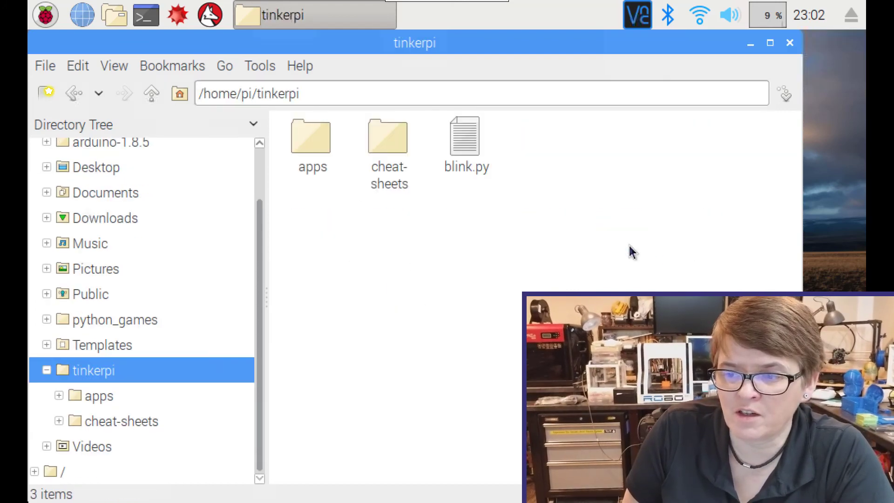
left_click(312, 137)
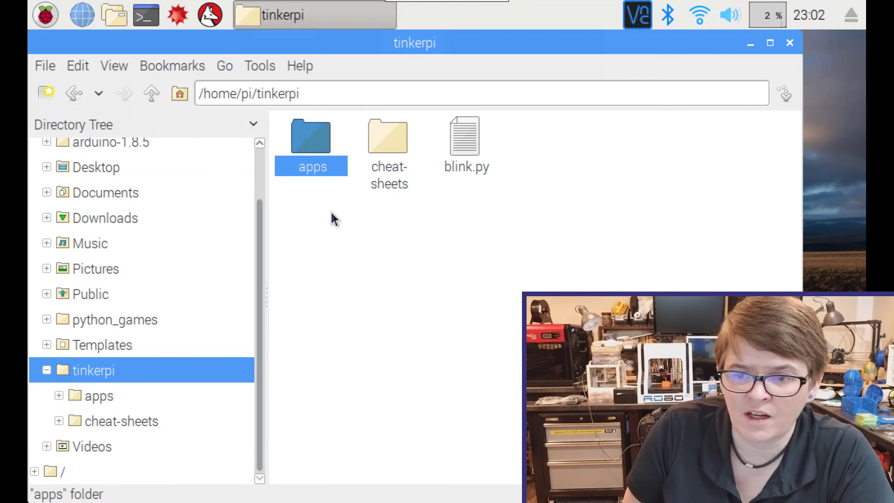
mouse_move(308, 150)
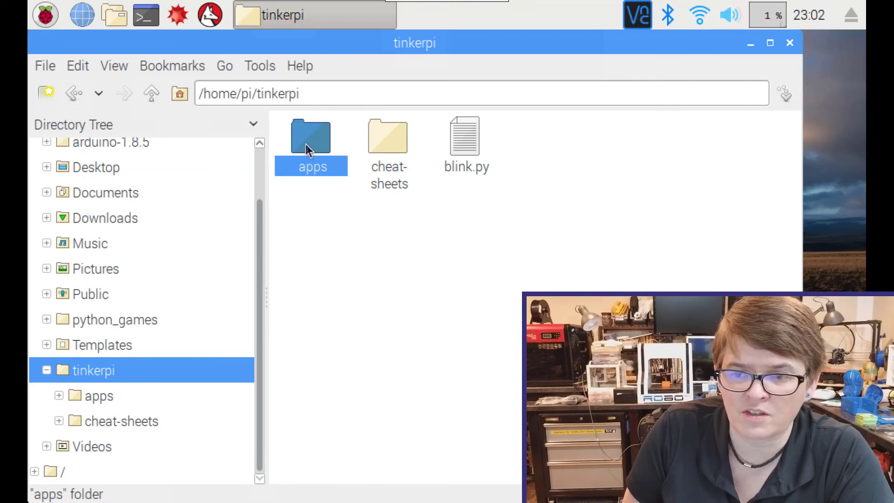
double_click(311, 140)
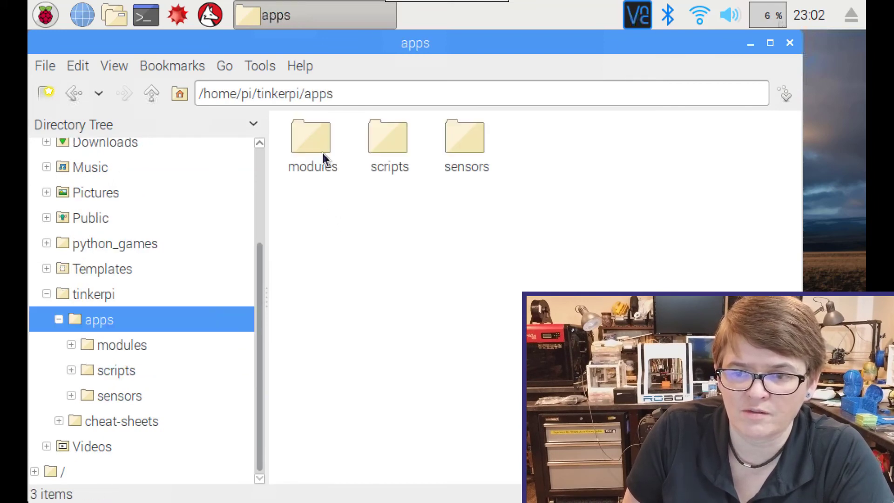
double_click(466, 137)
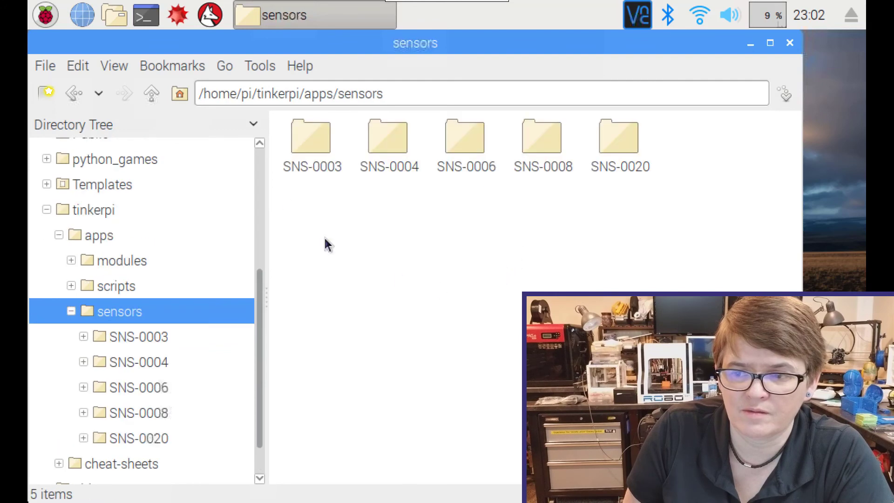
mouse_move(365, 249)
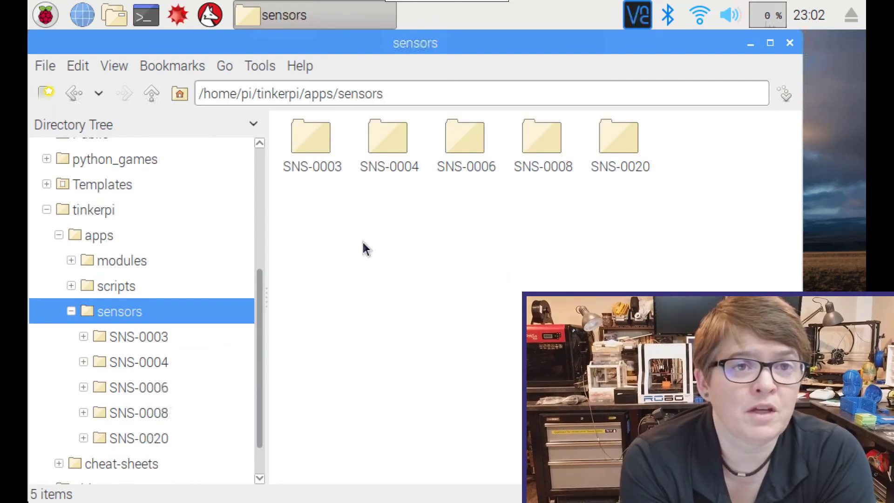